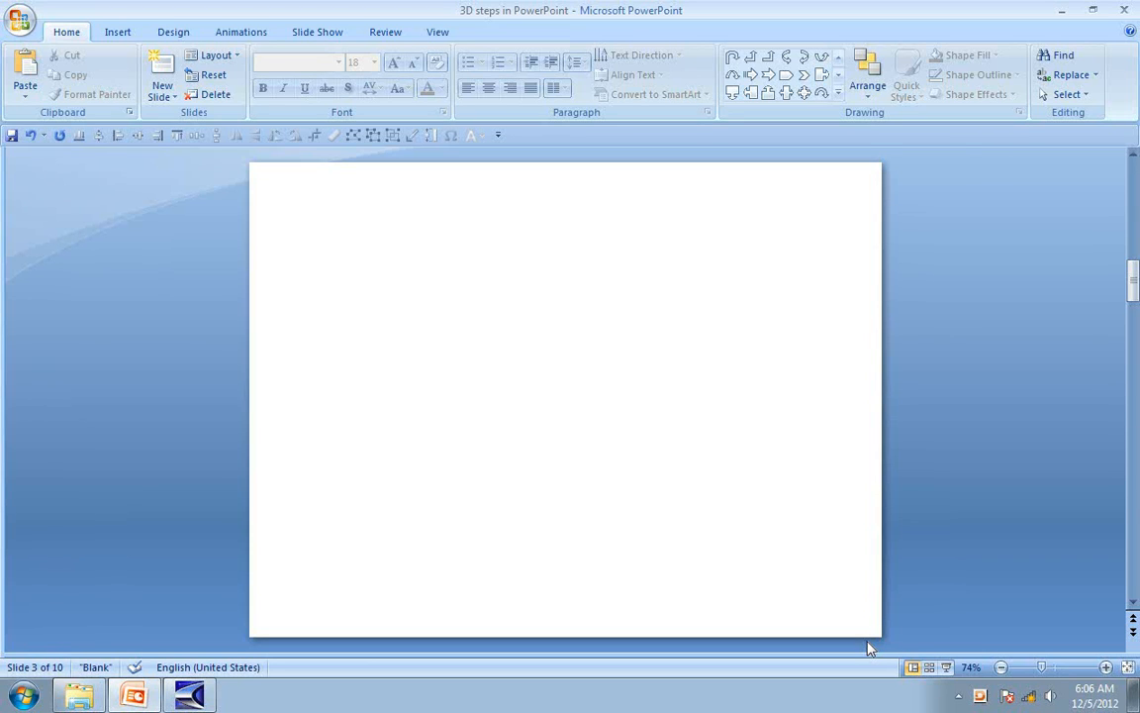
- Choose the Down Arrow Callout shape from the Shapes gallery's Block Arrows
left_click(863, 75)
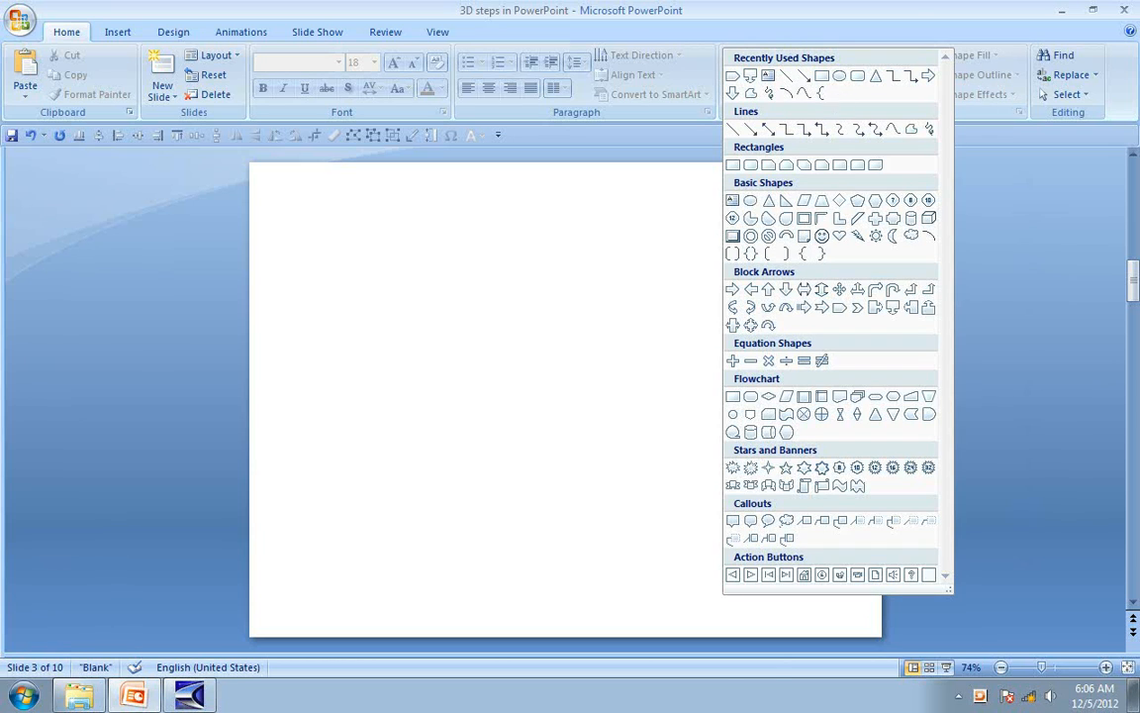
mouse_move(796, 281)
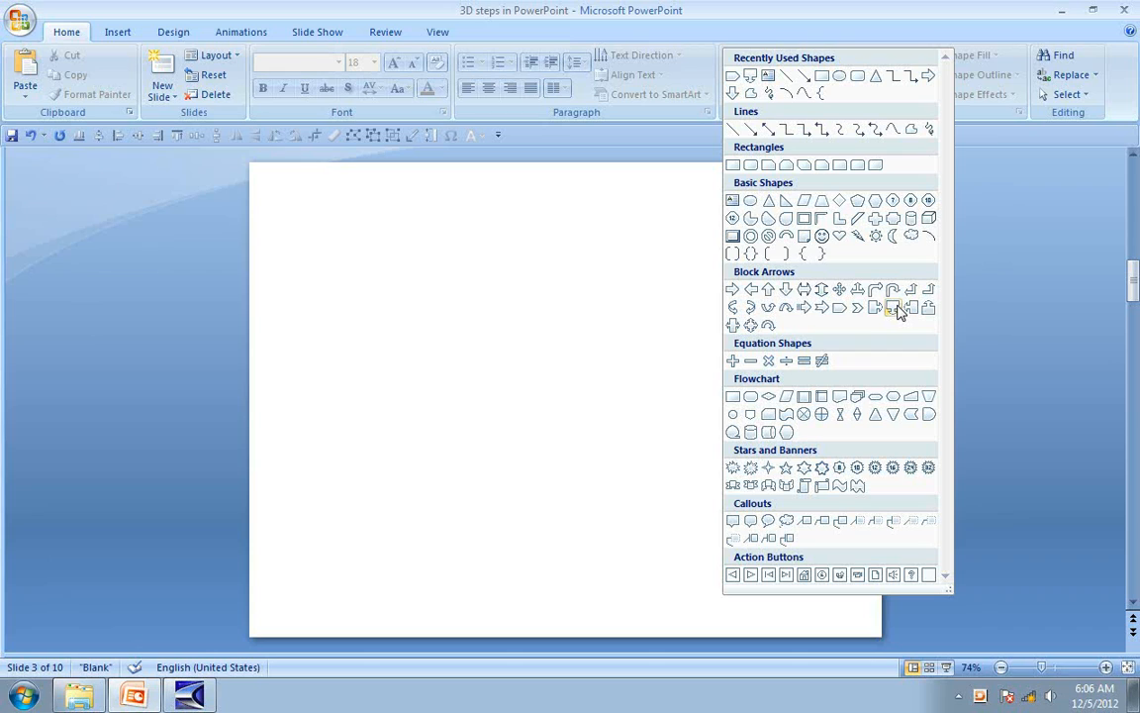
mouse_move(895, 307)
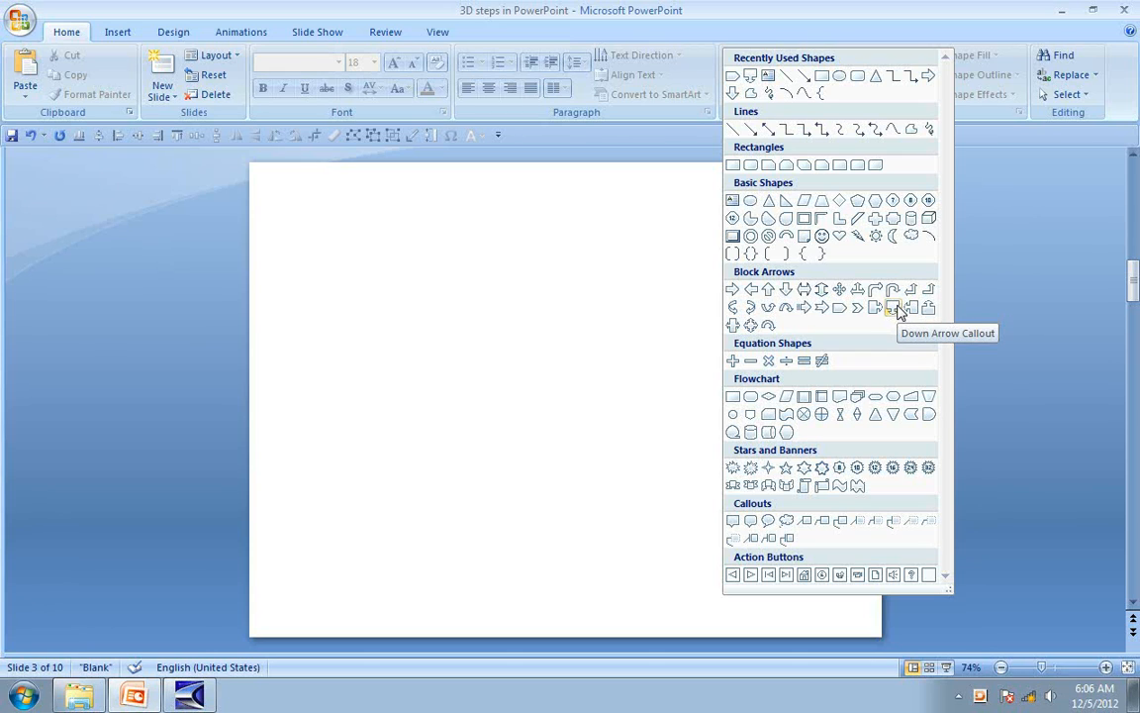
left_click(893, 307)
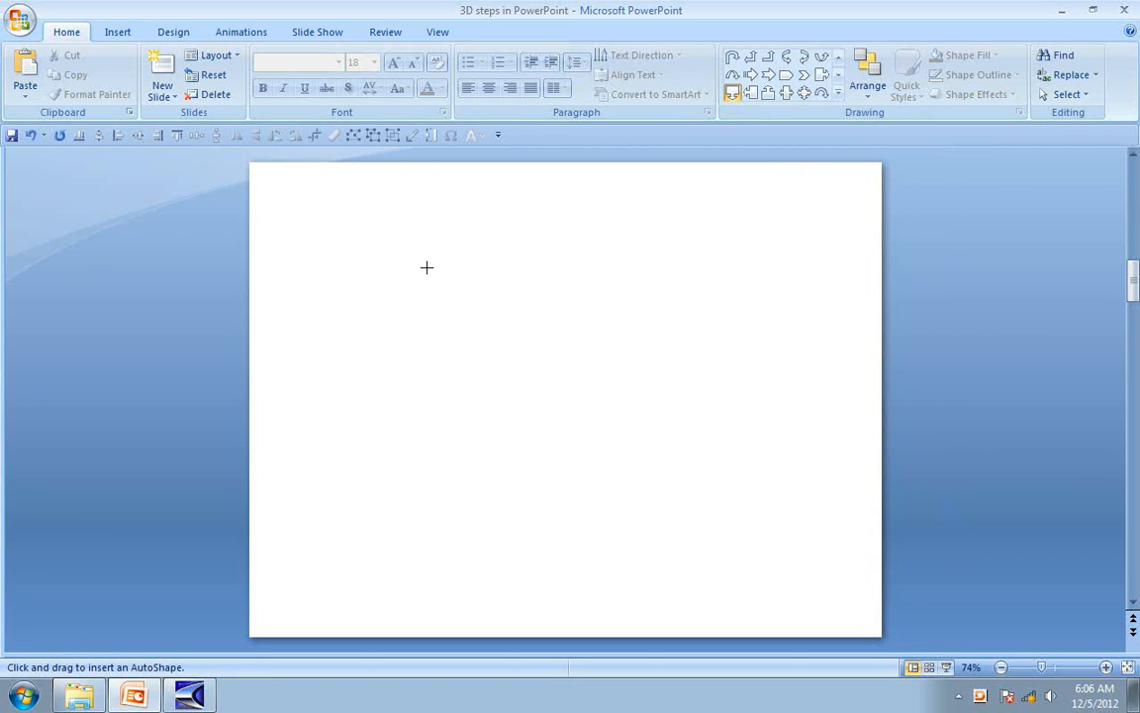
mouse_move(707, 408)
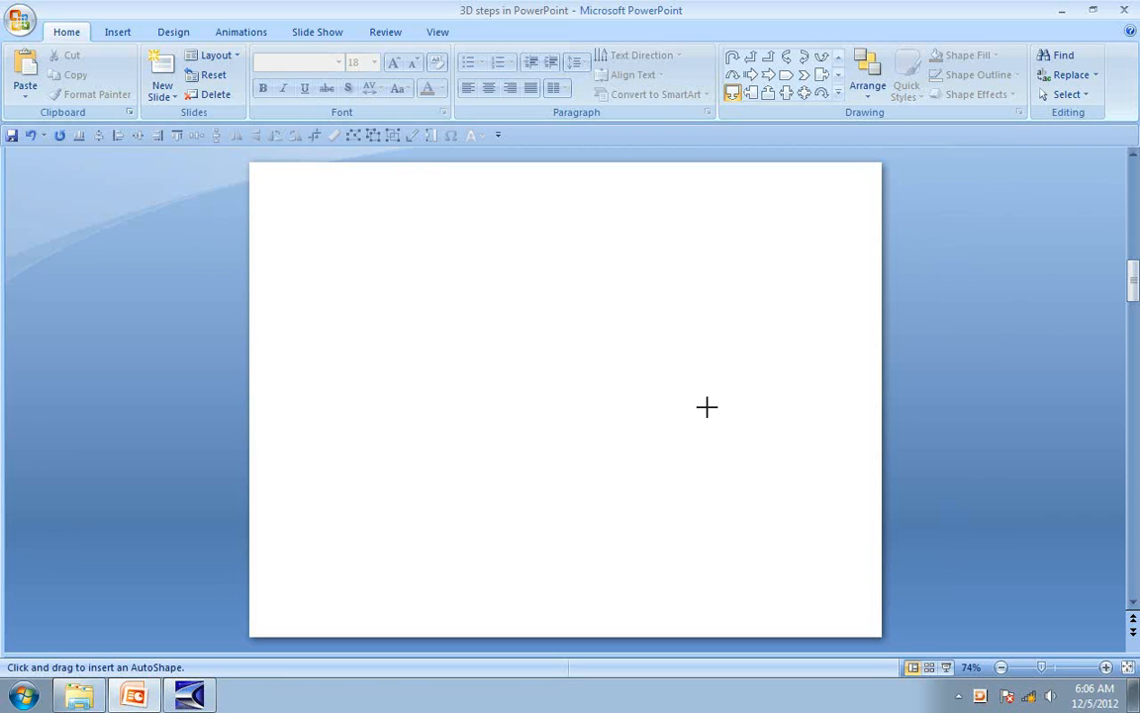
- Draw a down arrow callout near the upper middle and stack two duplicates beneath it
left_click_drag(427, 267, 709, 409)
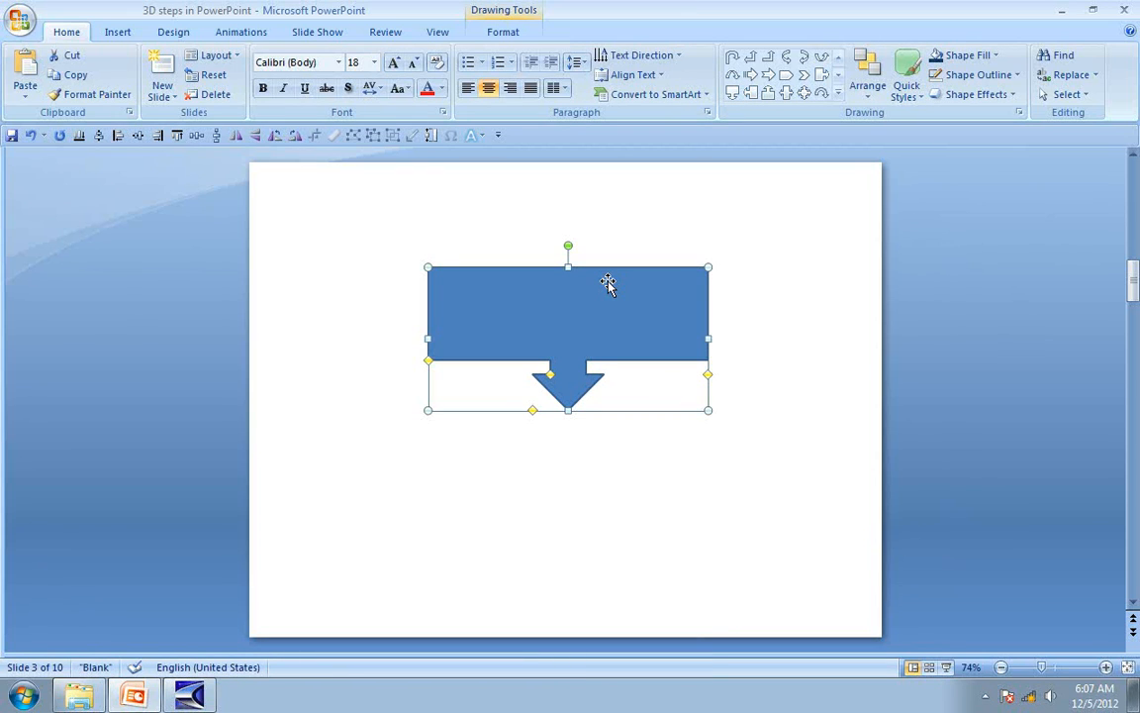
mouse_move(621, 299)
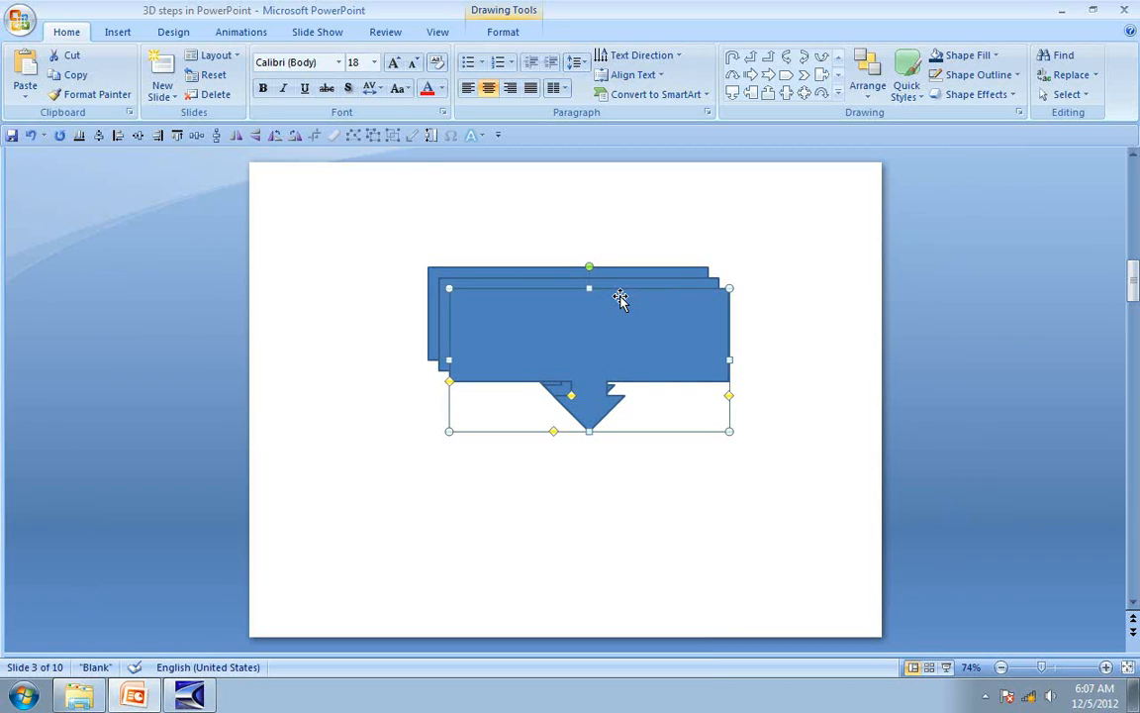
mouse_move(663, 336)
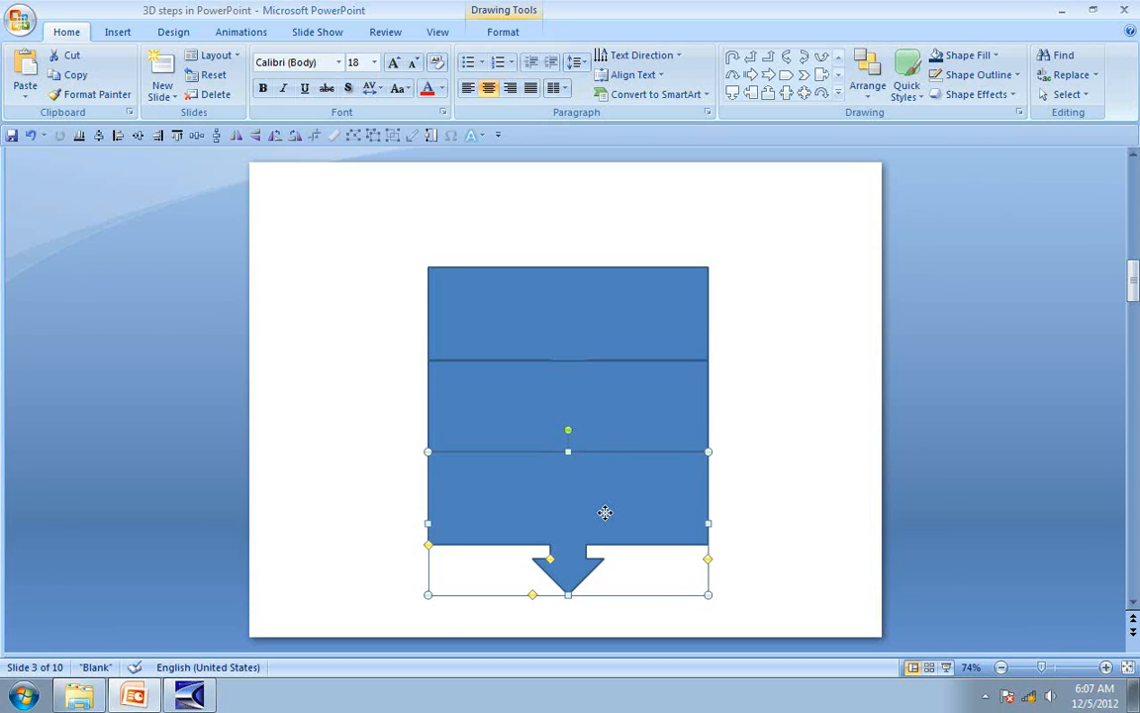
left_click(812, 437)
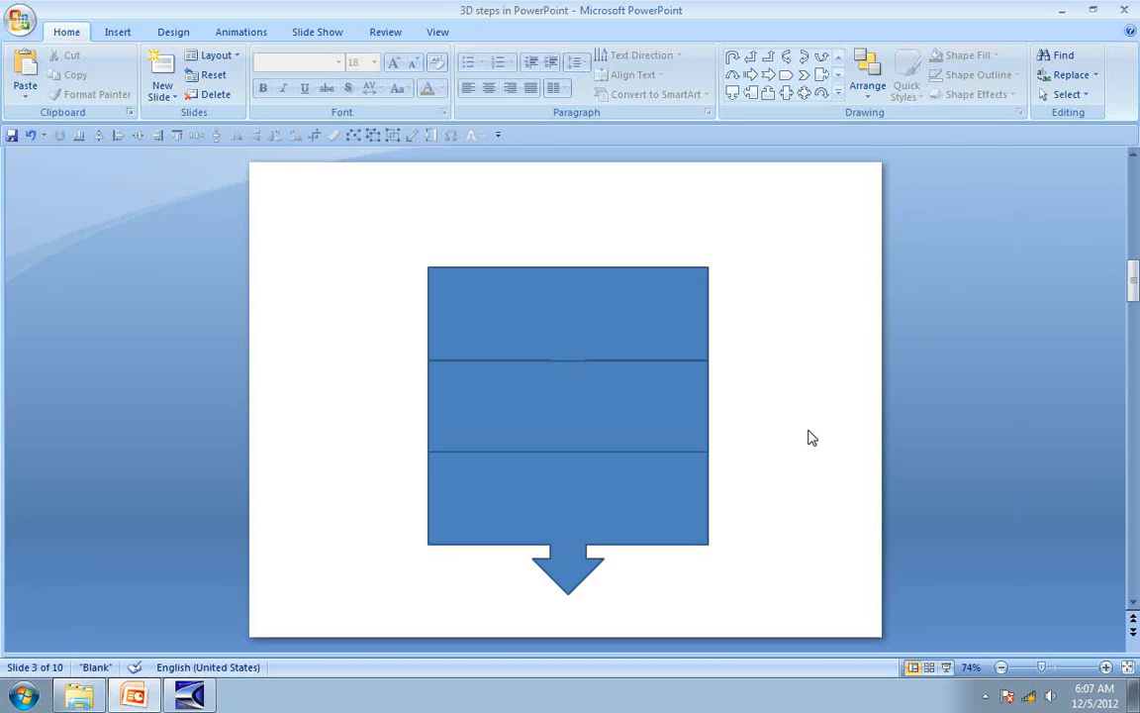
mouse_move(800, 388)
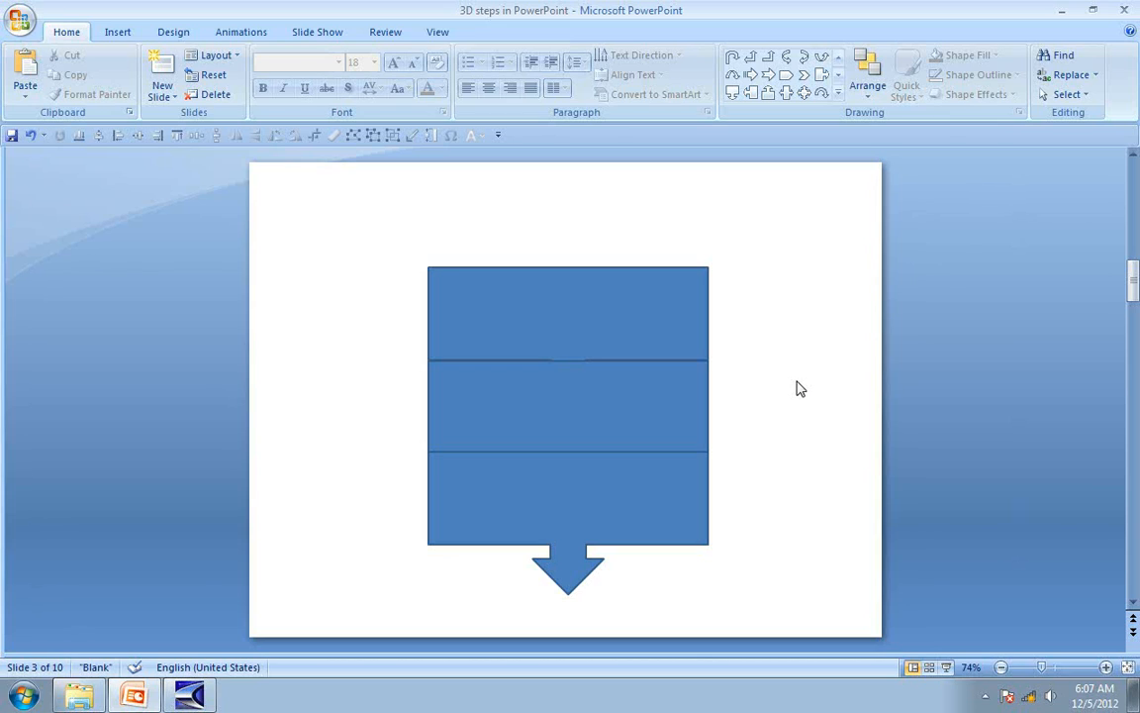
mouse_move(662, 319)
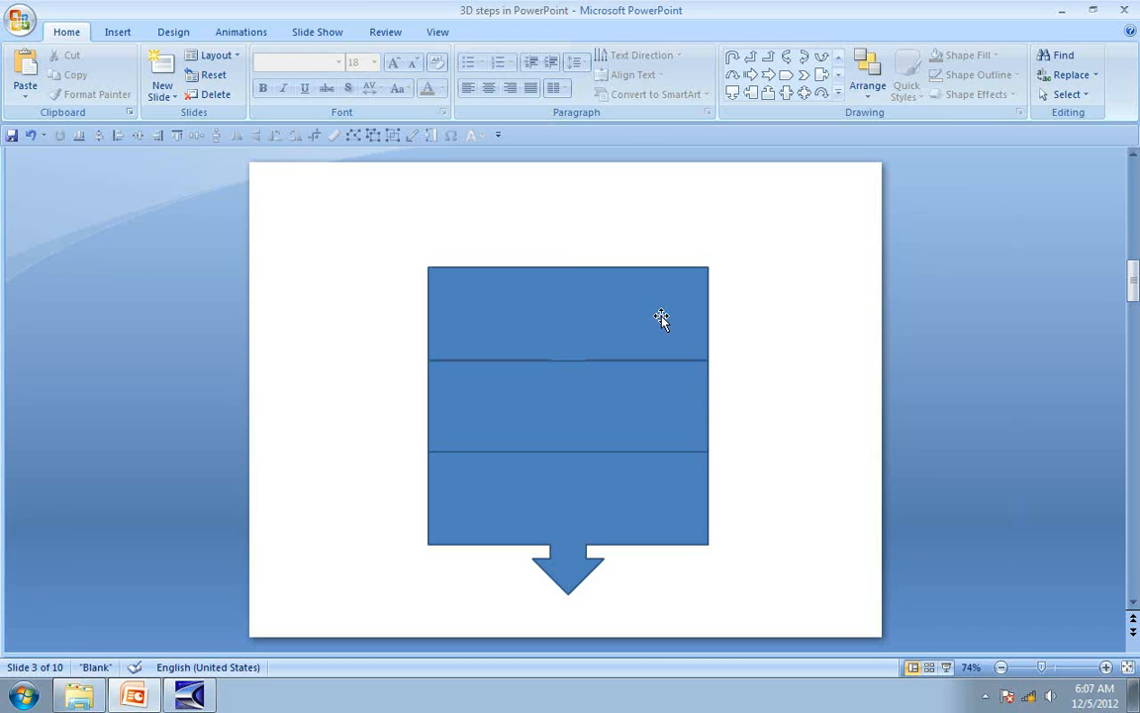
- Fill the top callout olive and remove its outline
left_click(994, 55)
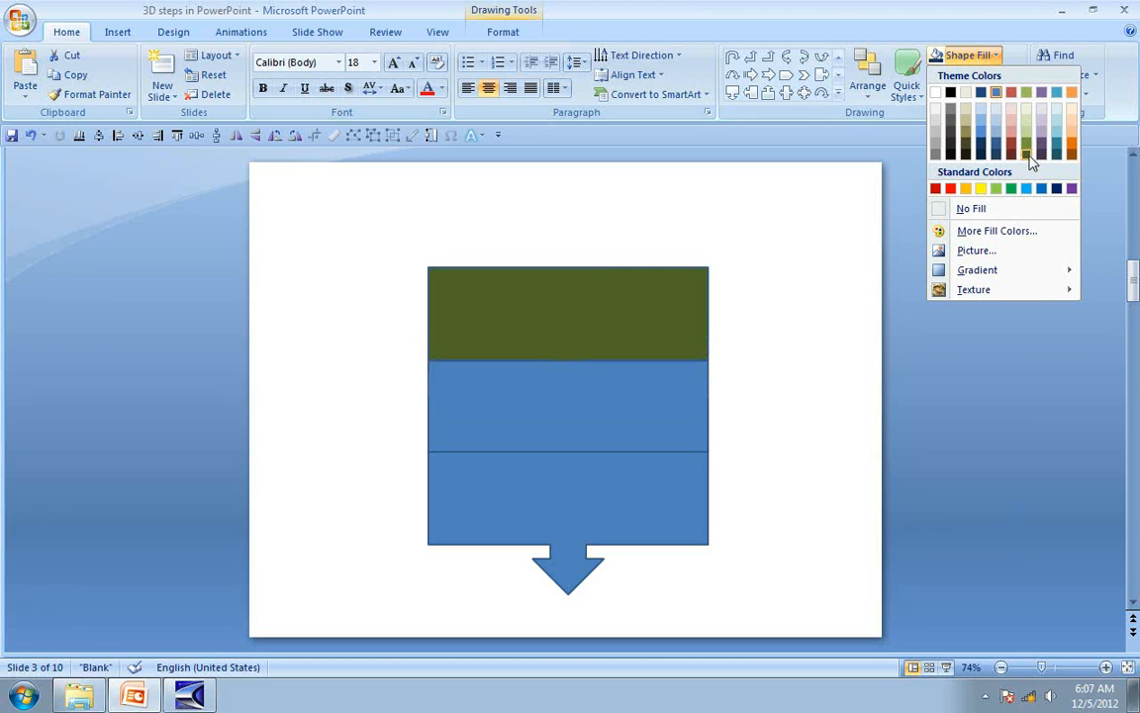
left_click(1025, 149)
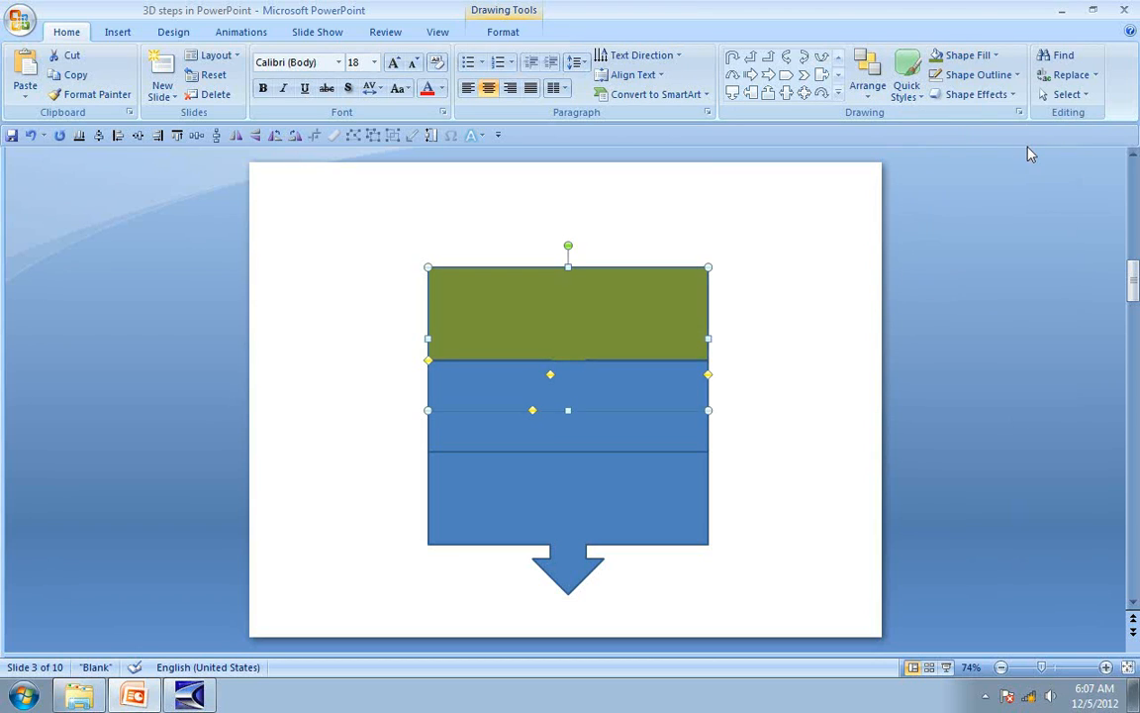
left_click(974, 76)
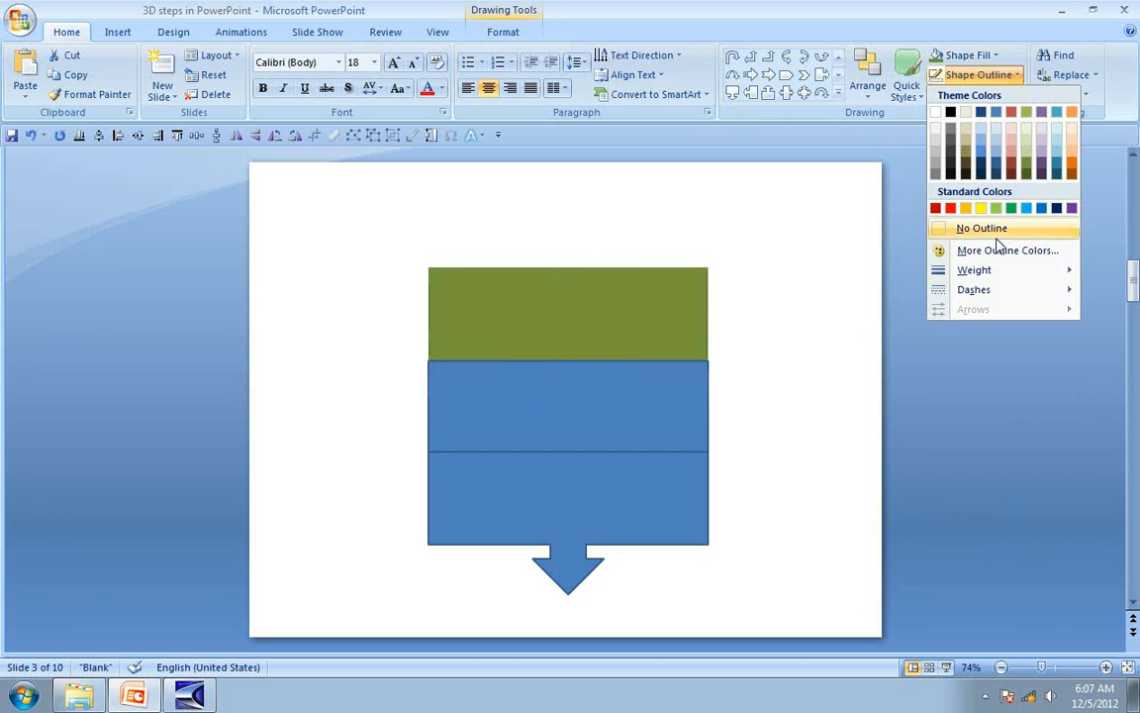
left_click(982, 227)
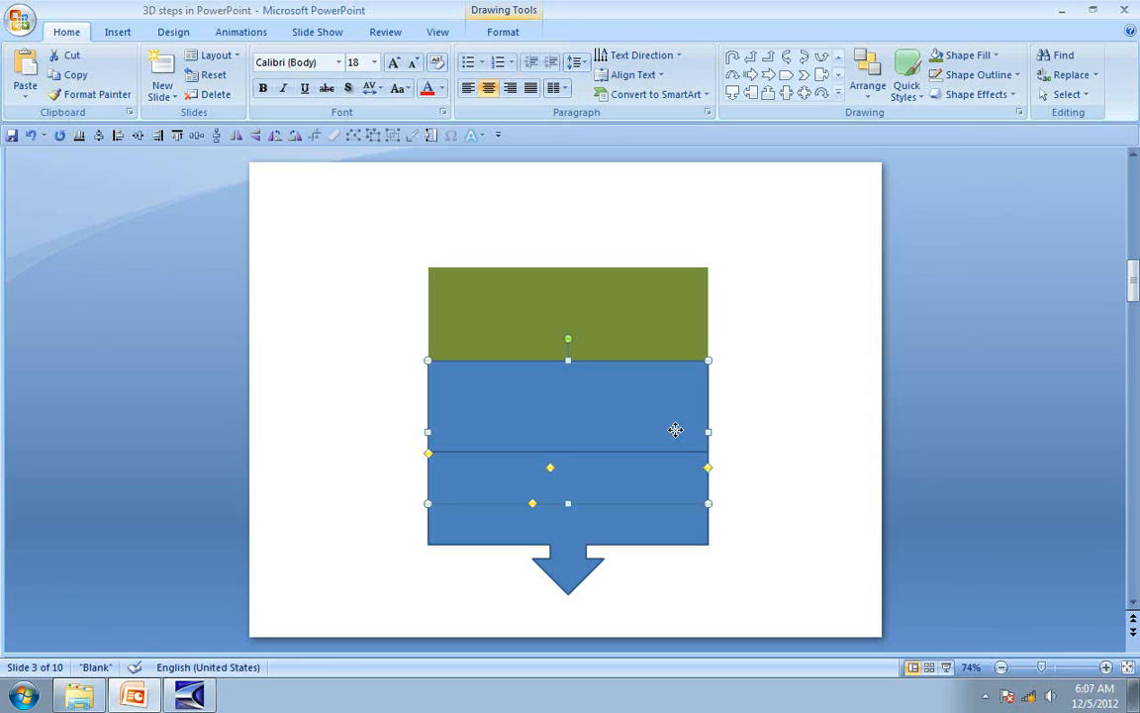
- Send the middle callout to the back so the olive arrow tip shows
right_click(677, 429)
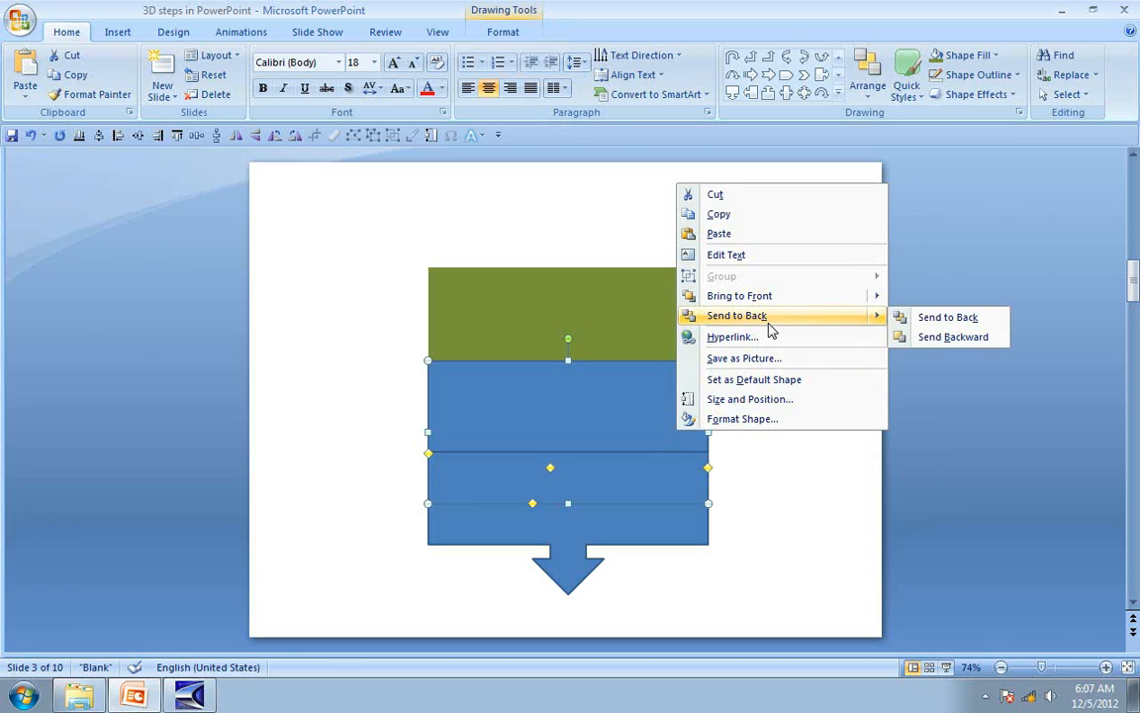
left_click(946, 316)
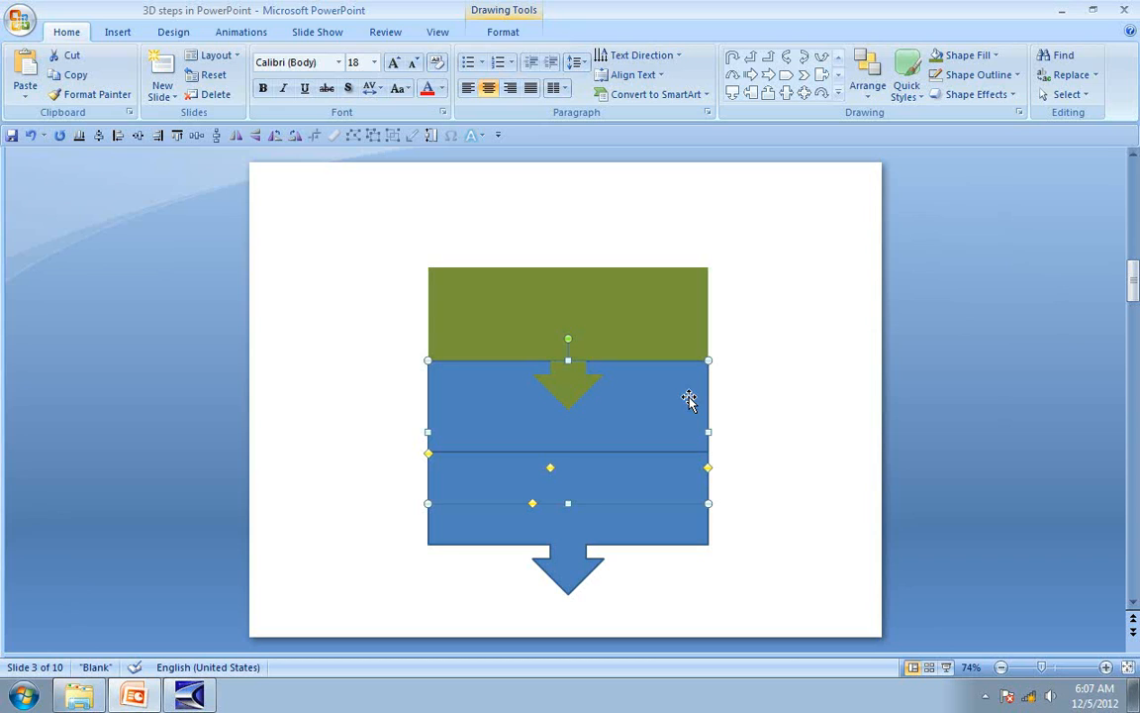
mouse_move(709, 335)
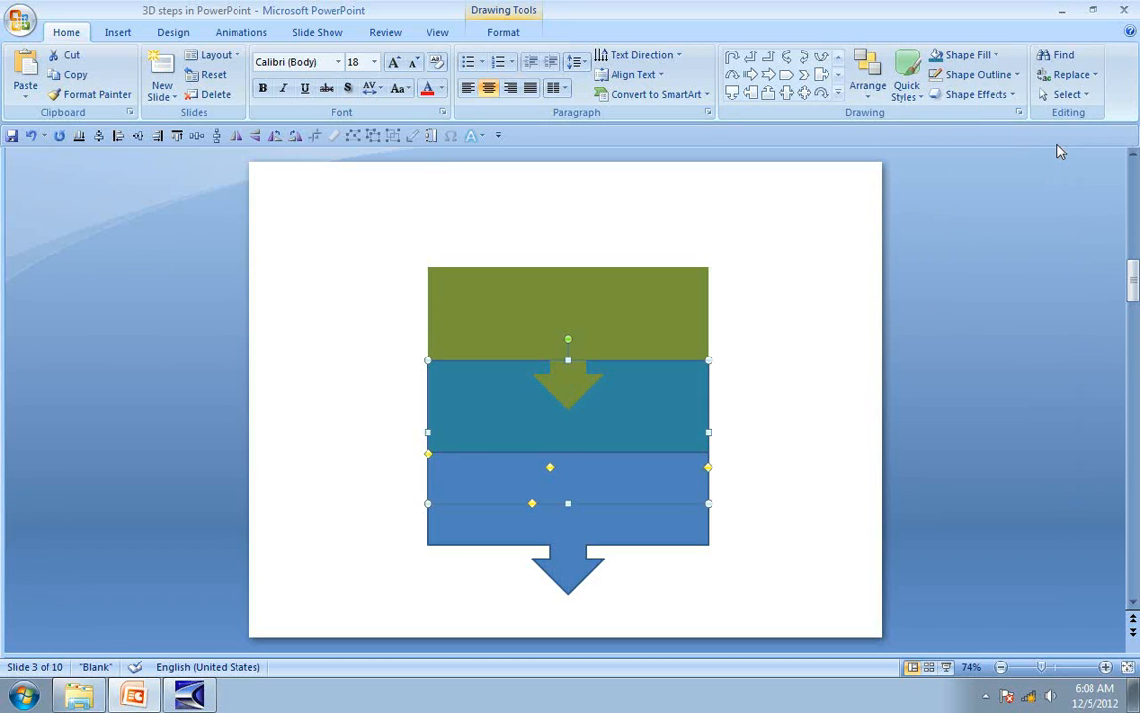
- Remove the aqua callout's outline and send the bottom callout to the back
left_click(974, 75)
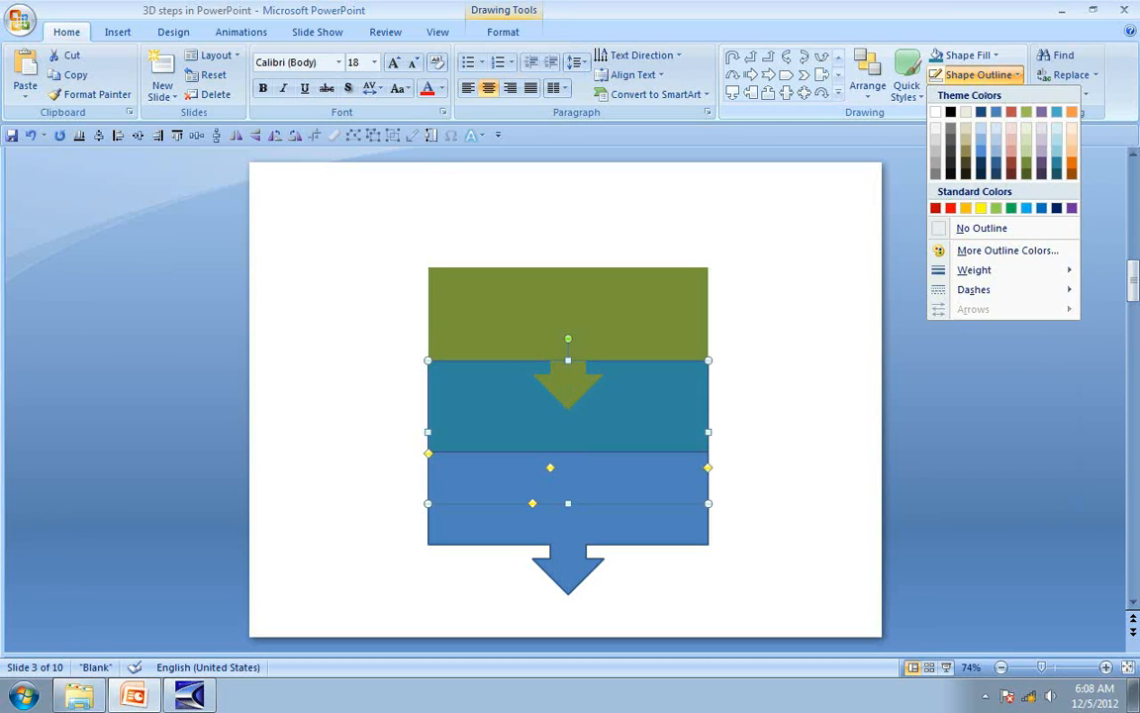
left_click(812, 426)
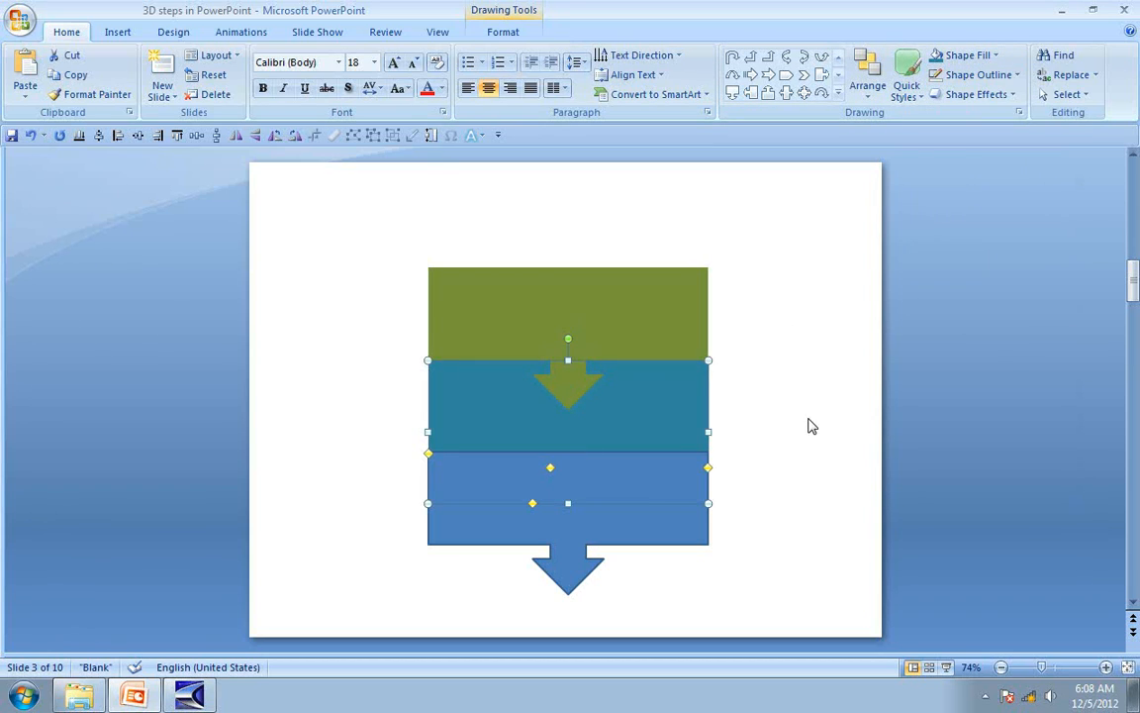
mouse_move(662, 427)
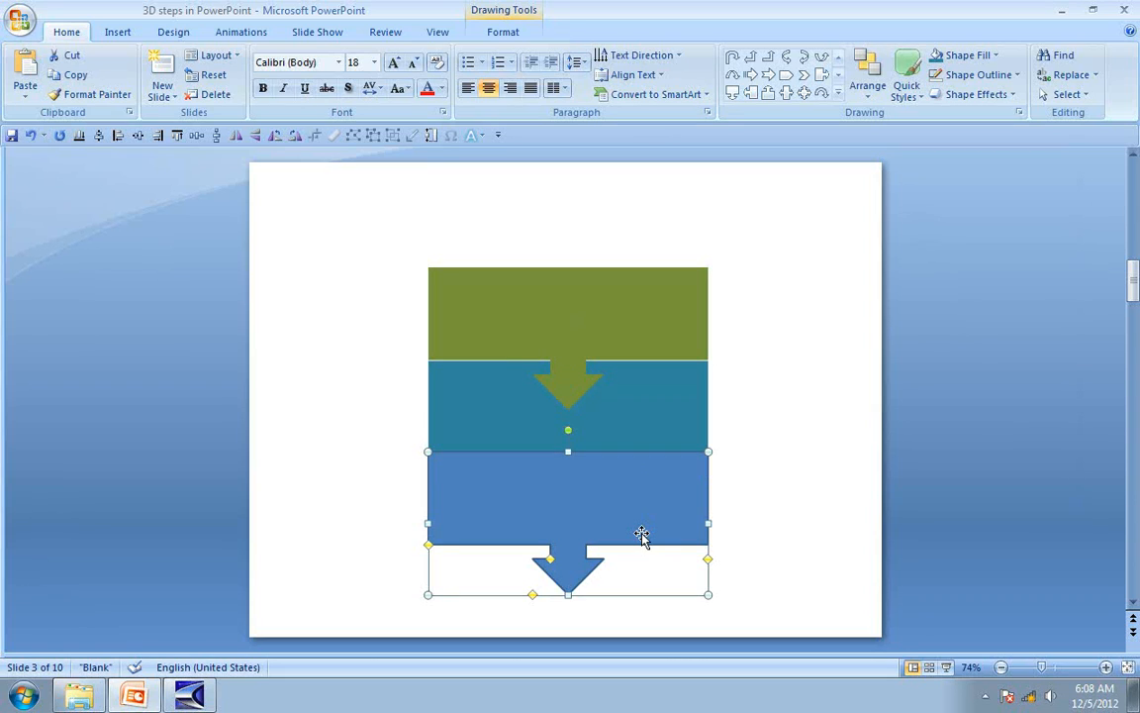
right_click(642, 538)
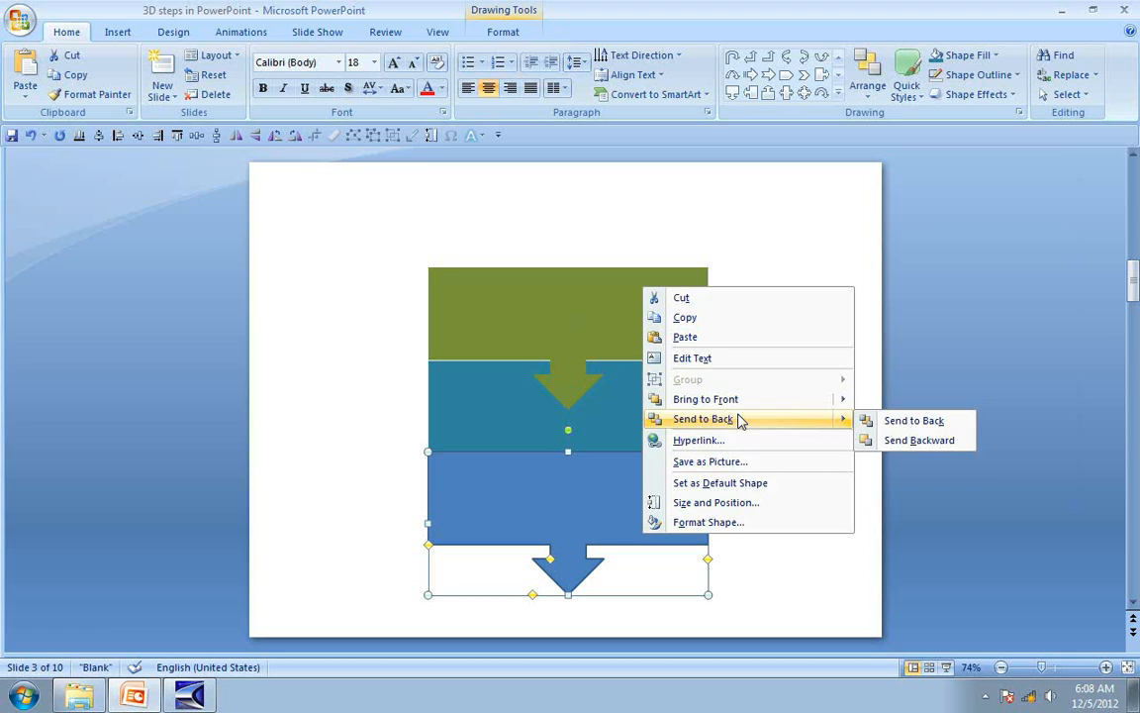
left_click(919, 440)
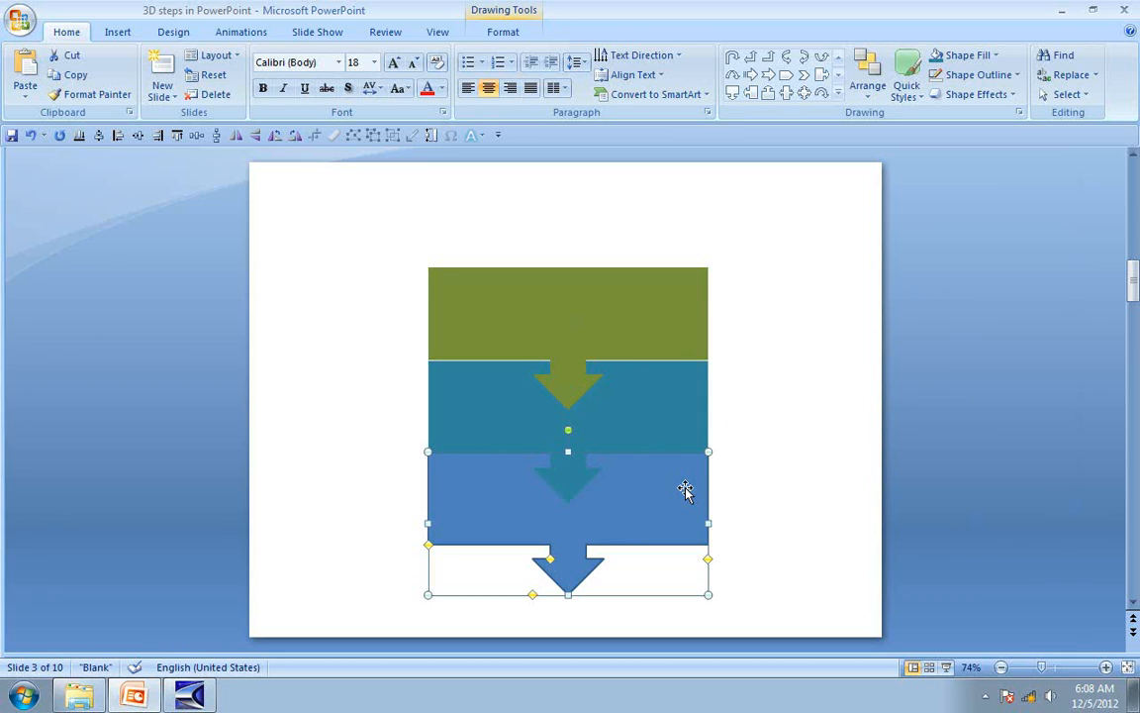
mouse_move(966, 56)
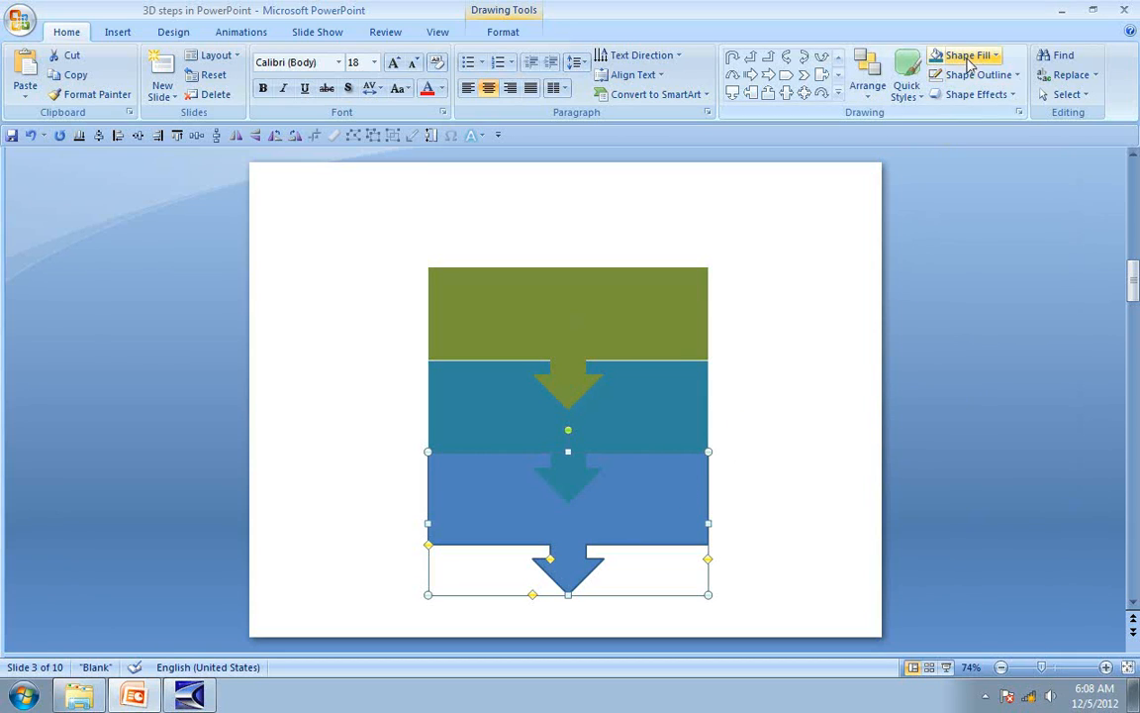
- Fill the bottom callout with navy
left_click(967, 55)
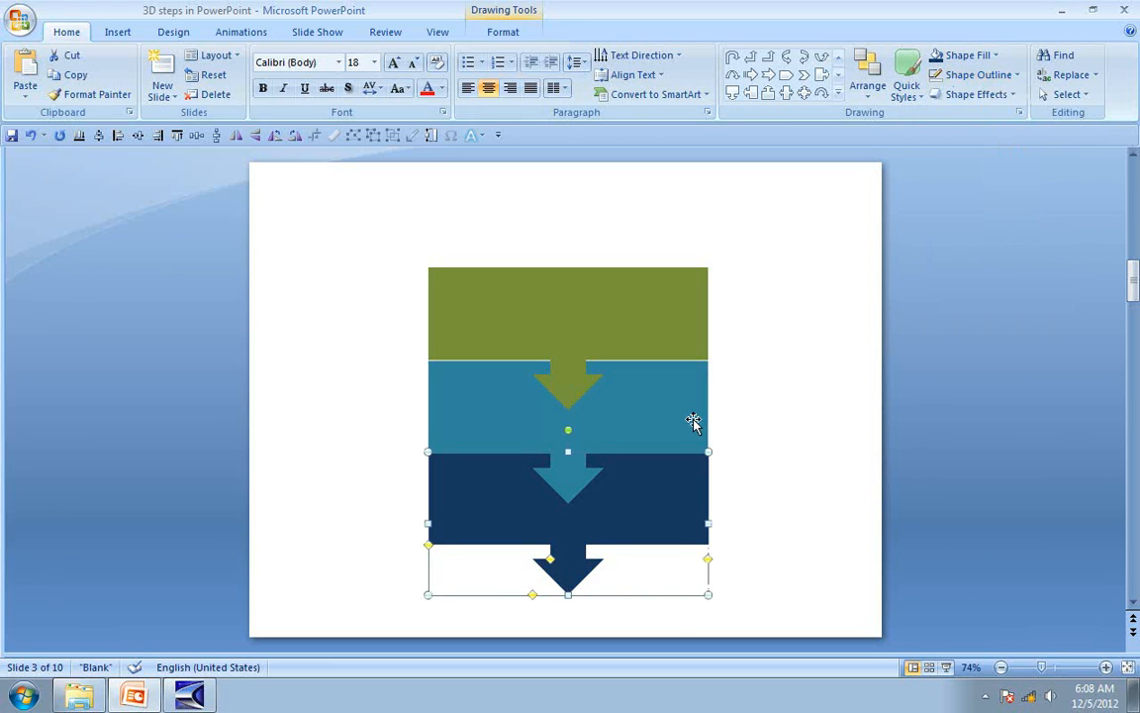
left_click(978, 76)
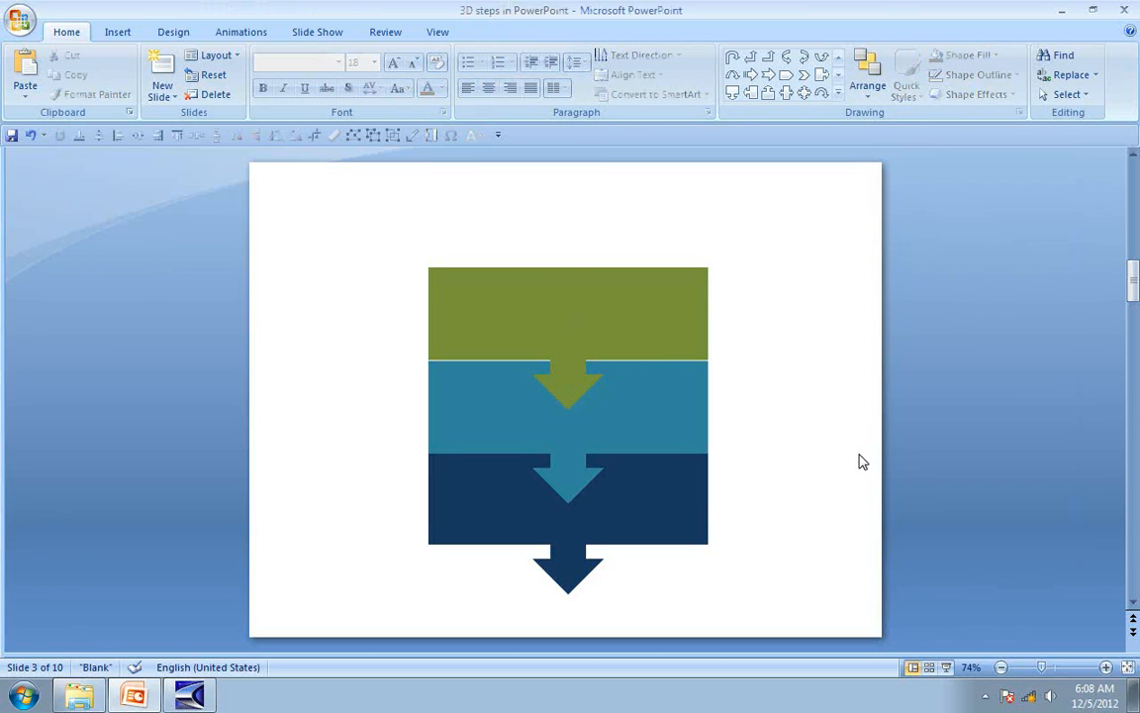
- Select all three stacked arrow slabs together as one selection
left_click(568, 313)
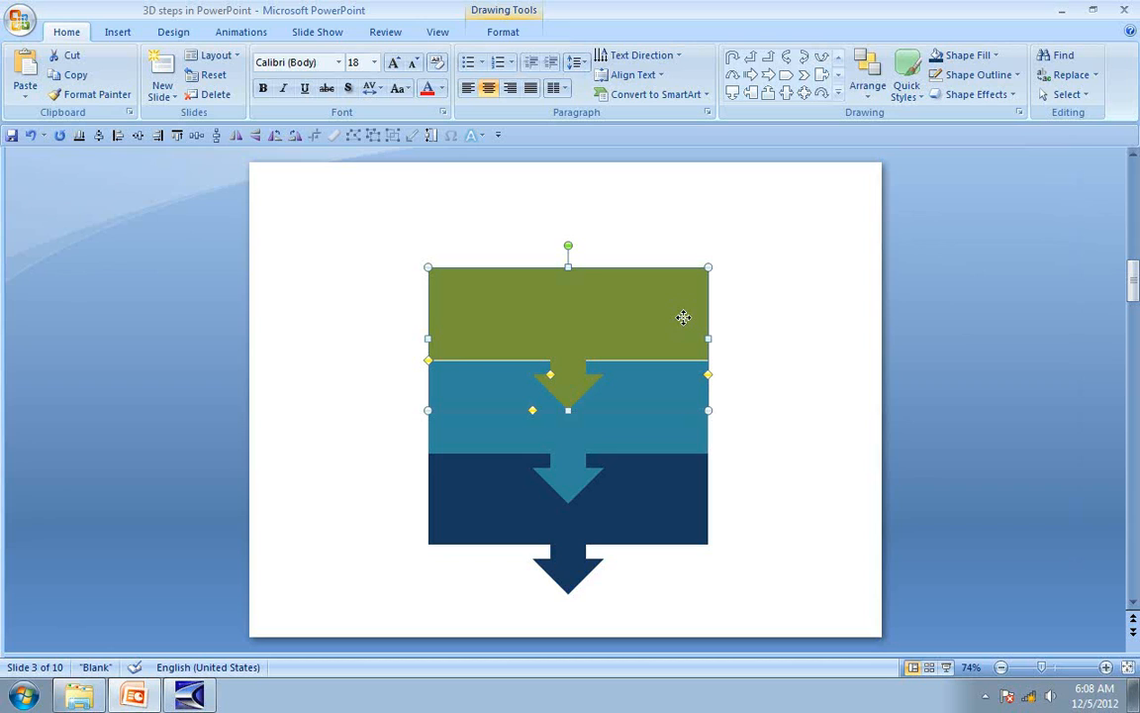
left_click(770, 380)
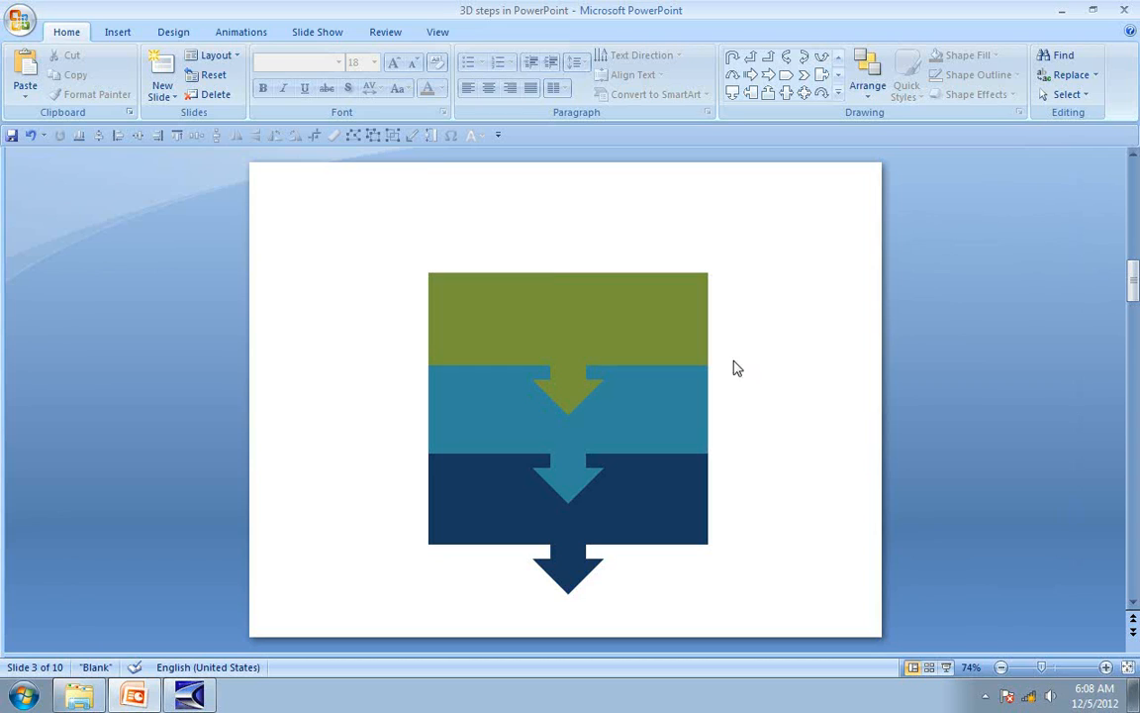
mouse_move(416, 237)
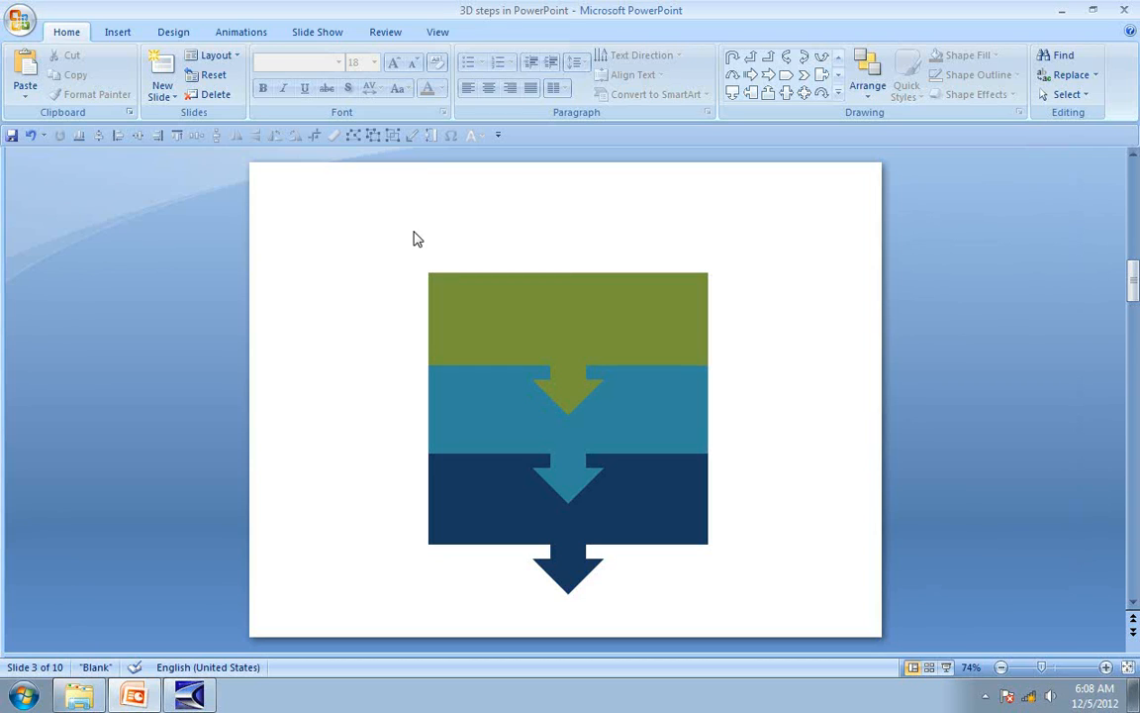
left_click(569, 410)
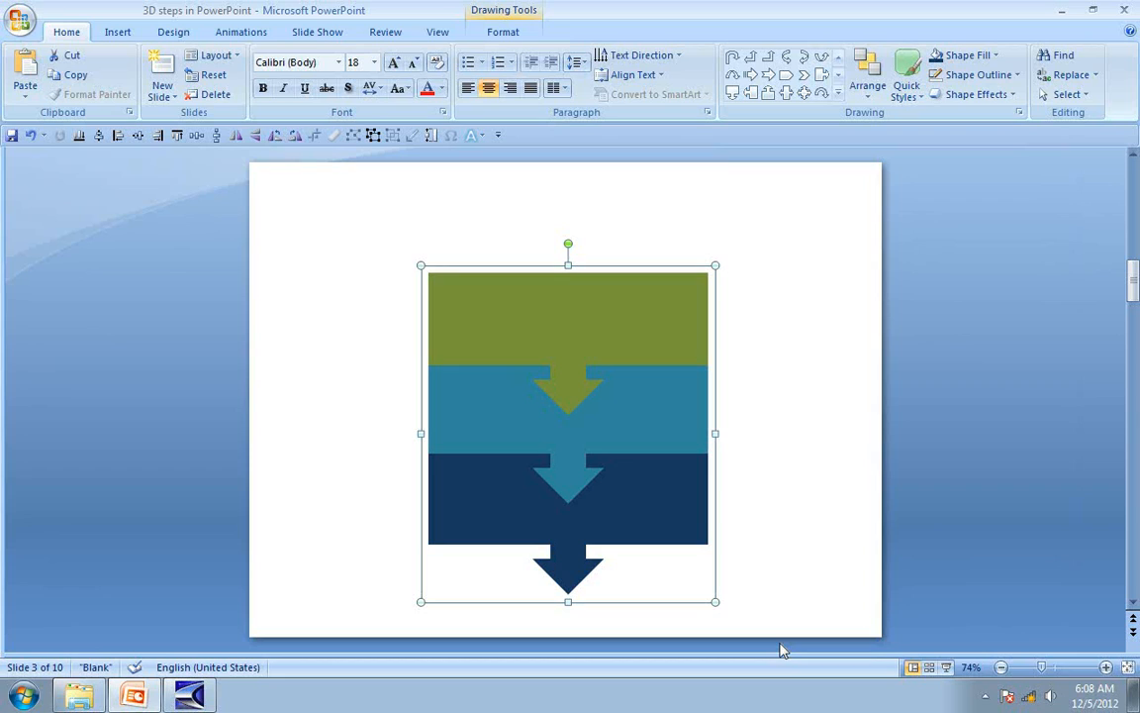
mouse_move(598, 350)
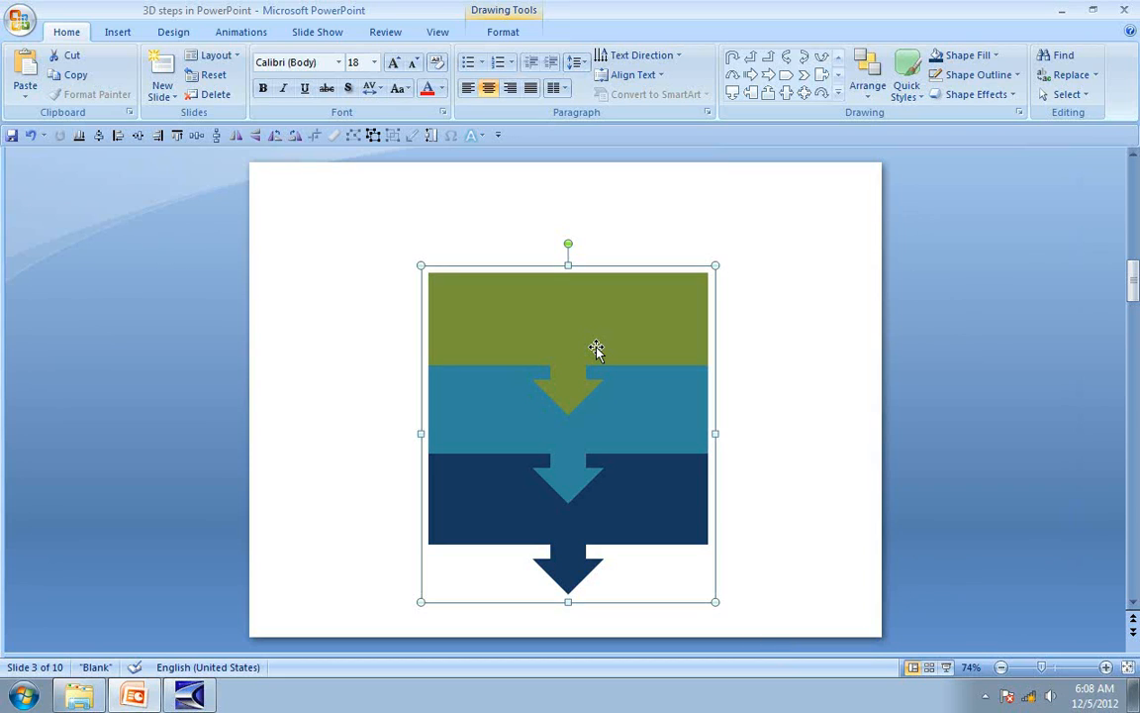
- Apply the Perspective Relaxed 3-D Rotation preset via Format Shape
right_click(594, 344)
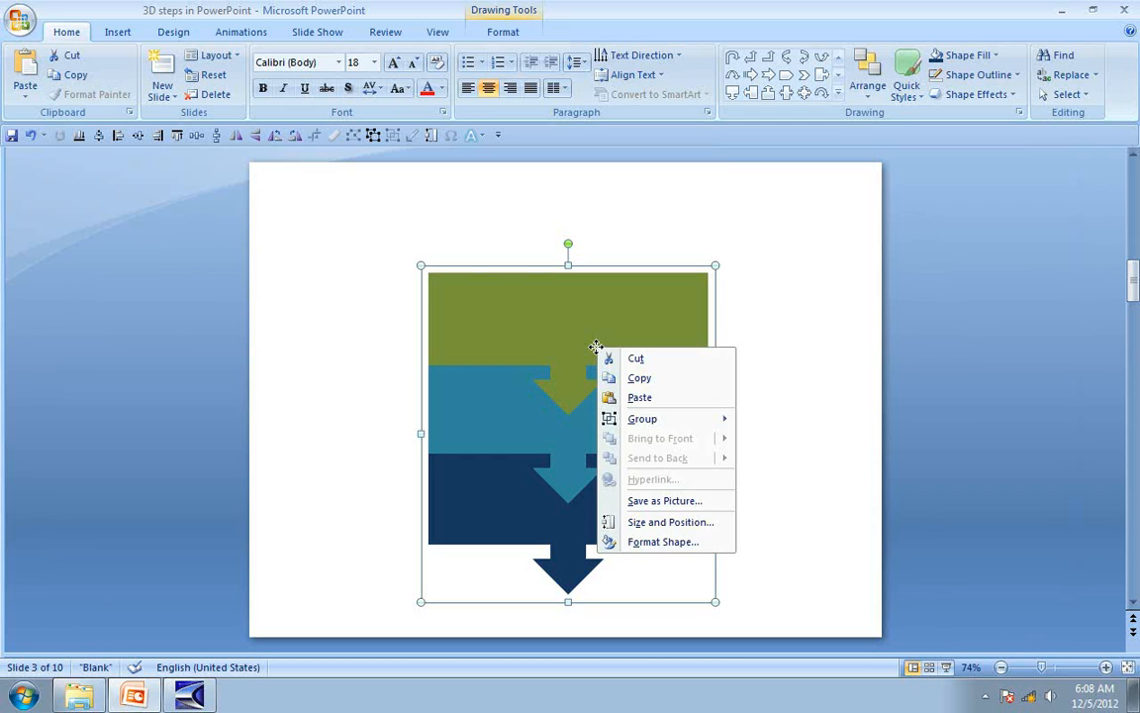
mouse_move(663, 542)
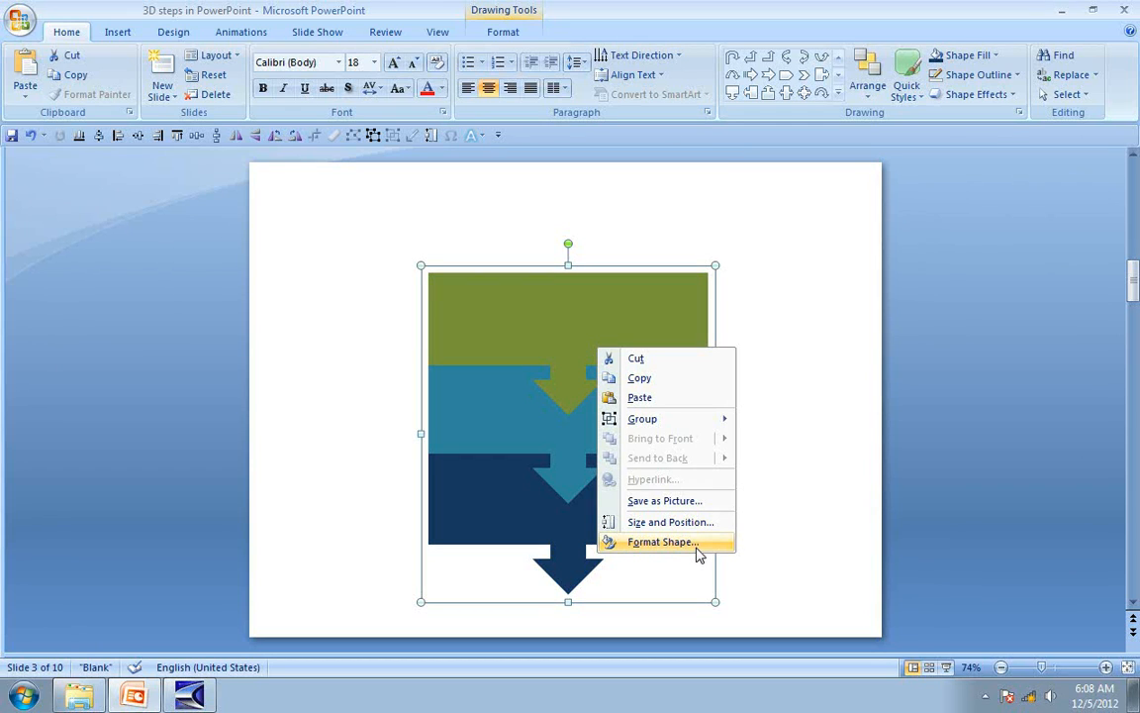
left_click(661, 543)
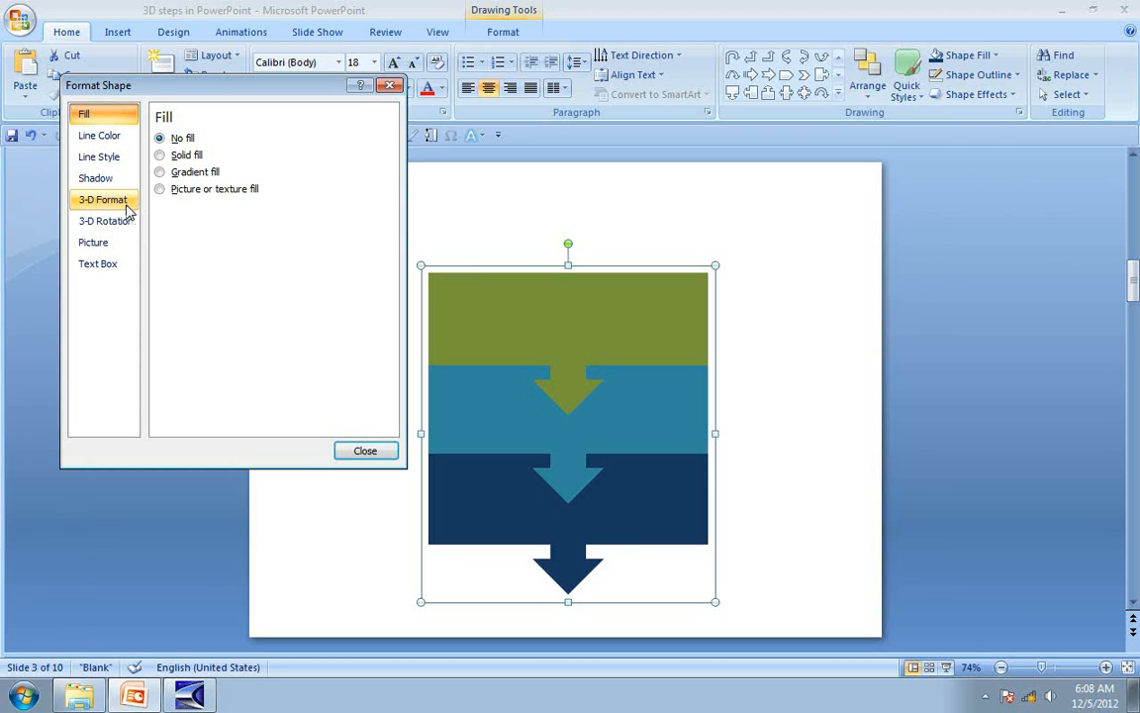
left_click(105, 222)
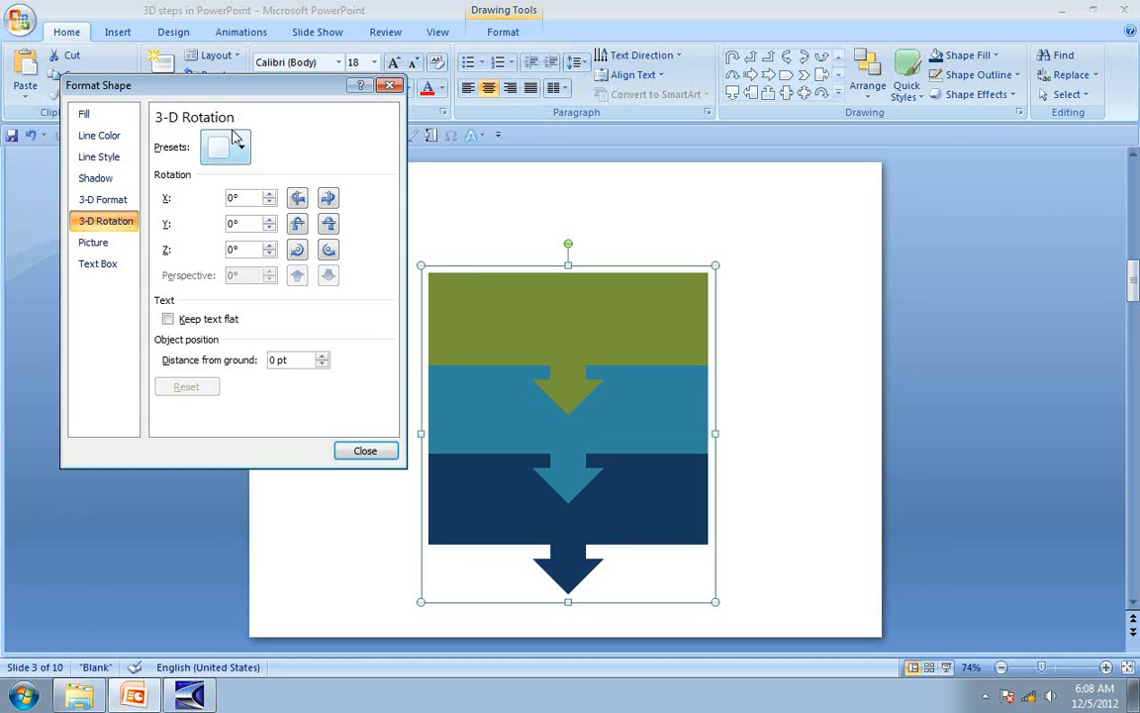
mouse_move(234, 142)
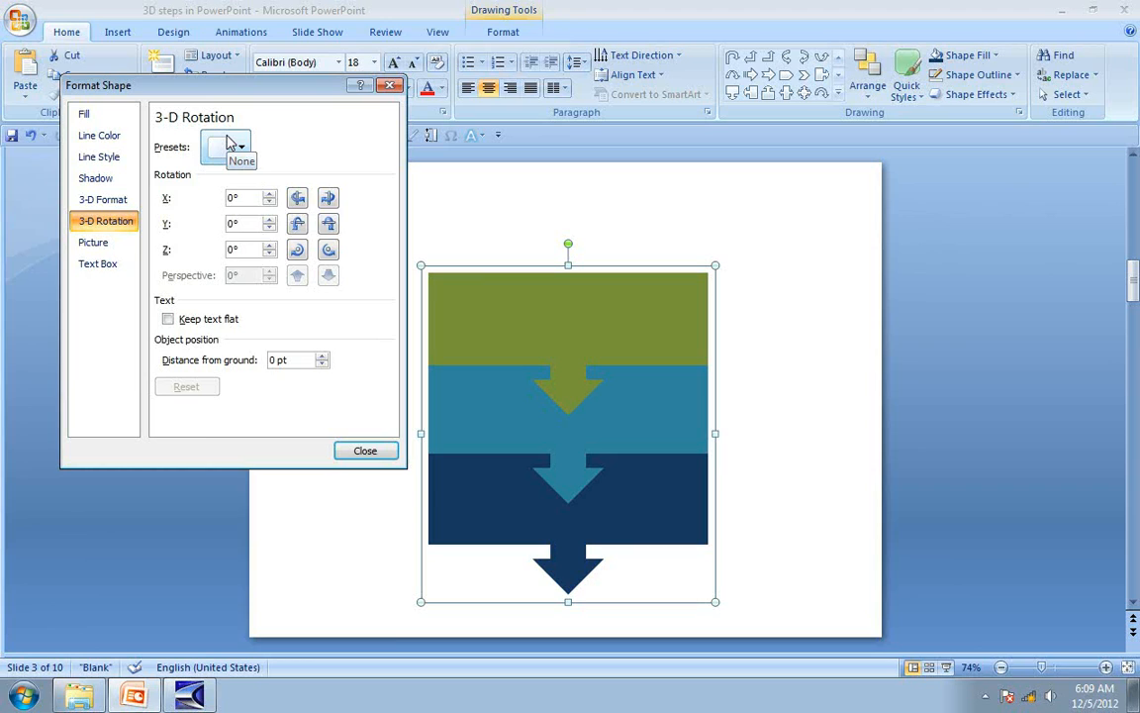
left_click(242, 147)
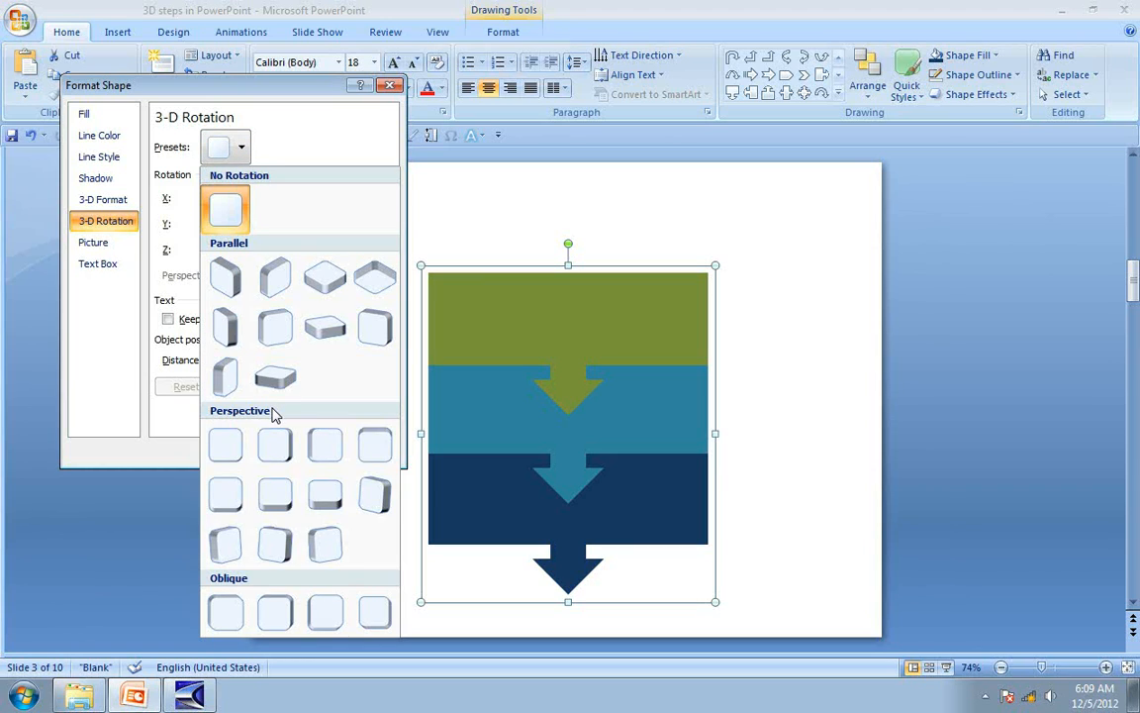
mouse_move(324, 493)
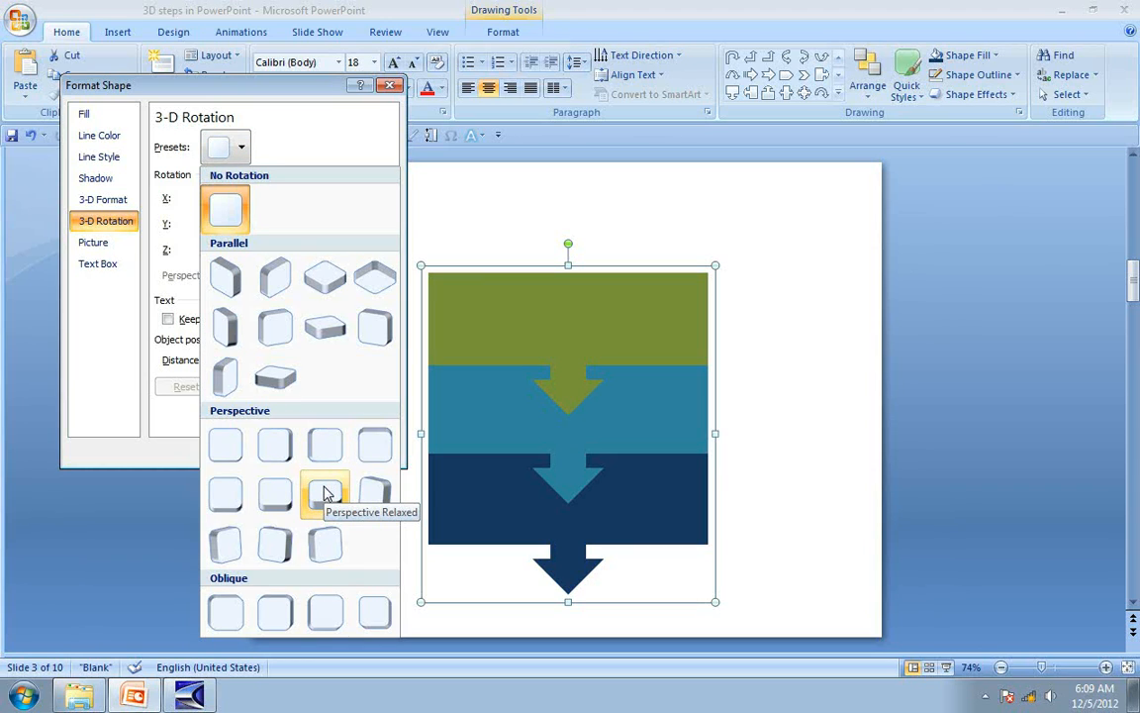
left_click(325, 493)
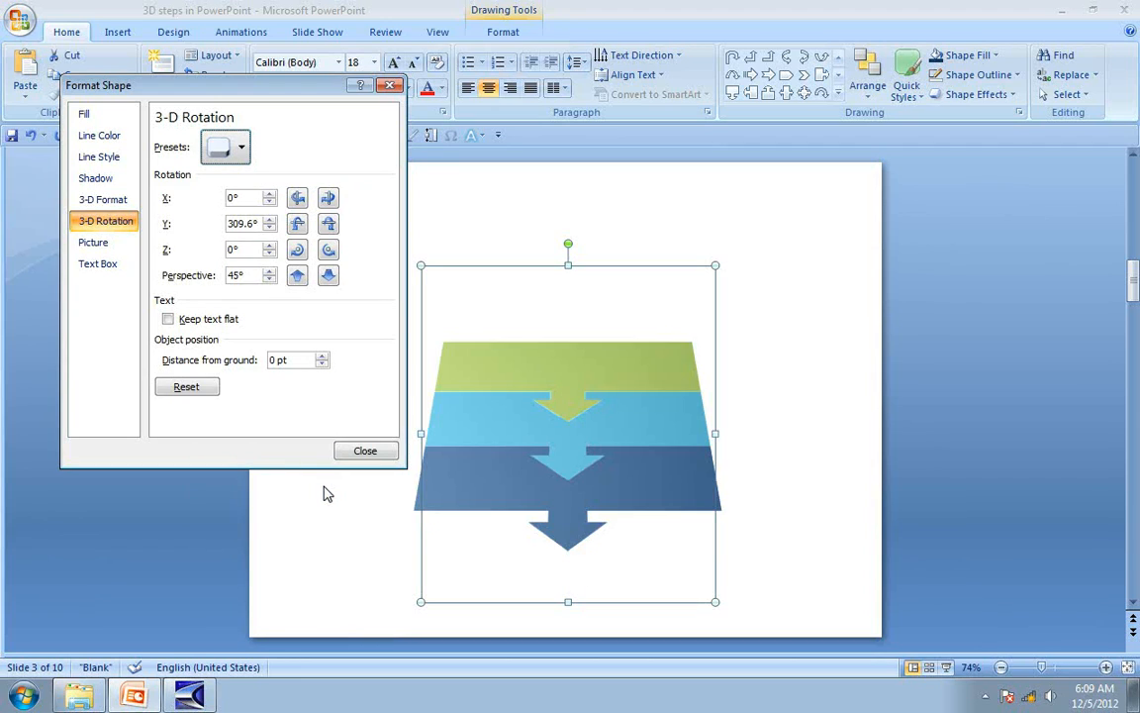
mouse_move(630, 484)
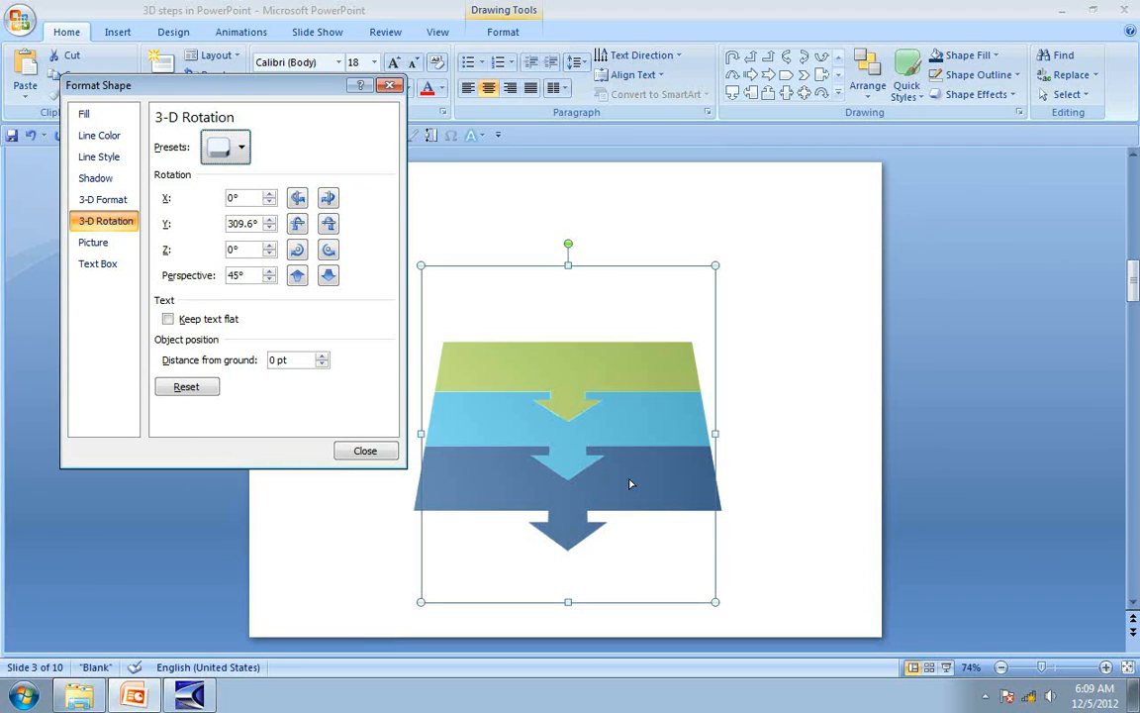
mouse_move(641, 426)
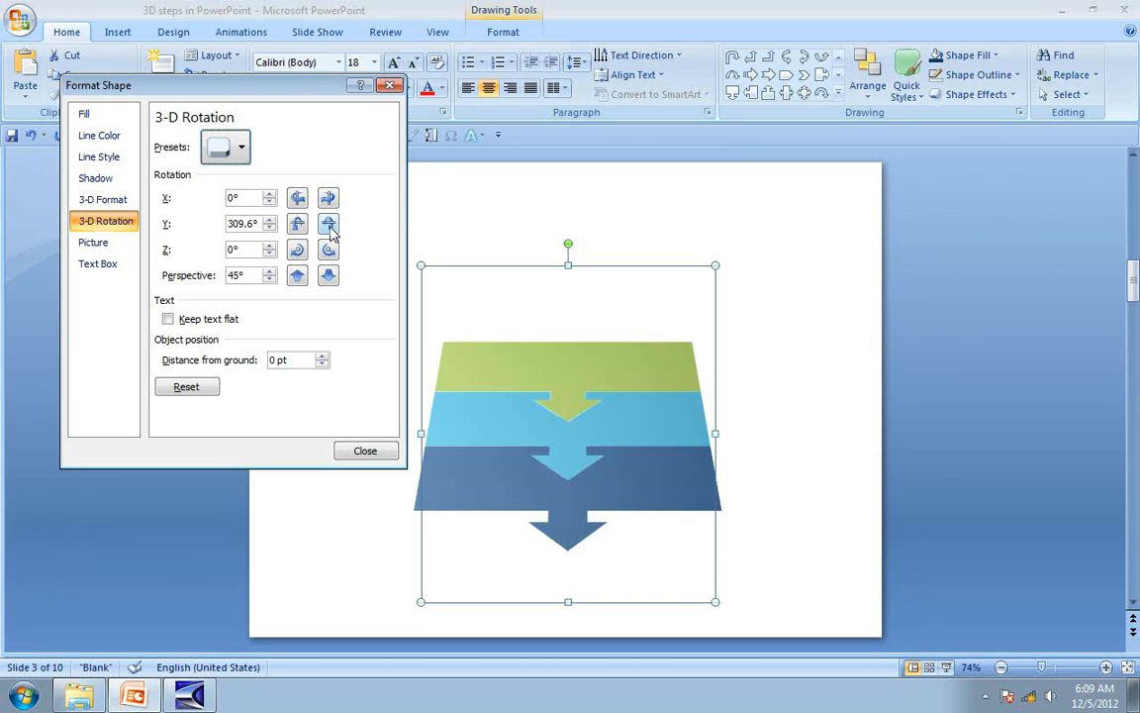
mouse_move(328, 224)
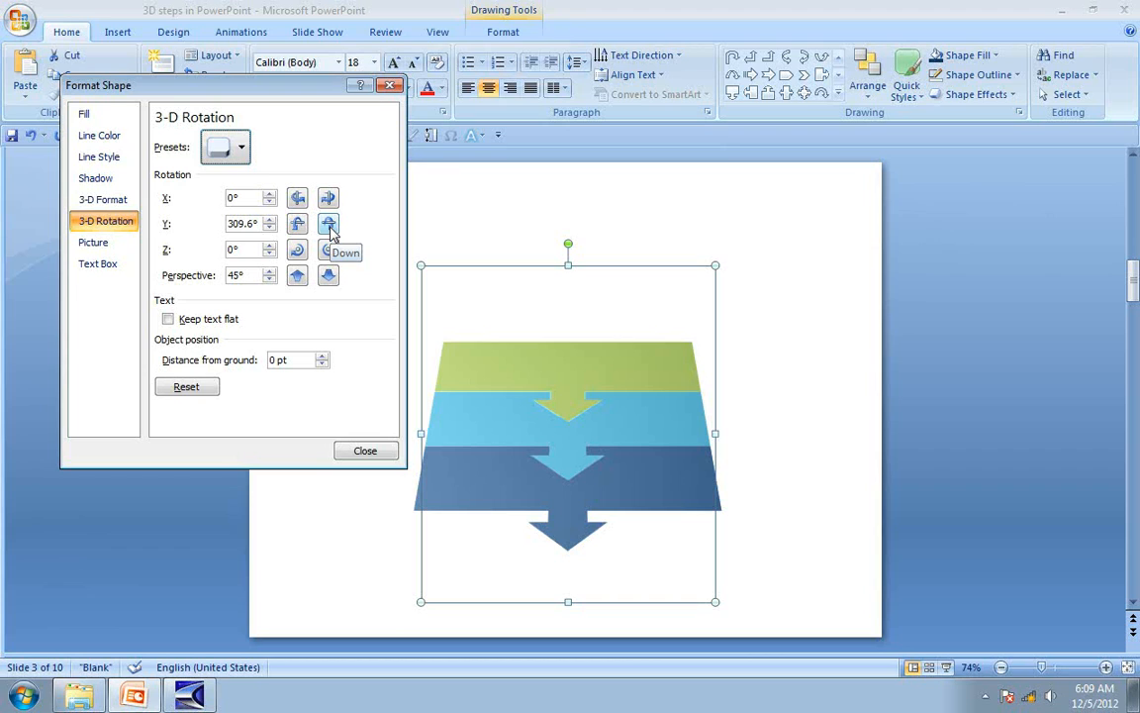
- Tilt the slabs further back with two Y Down nudges
left_click(329, 222)
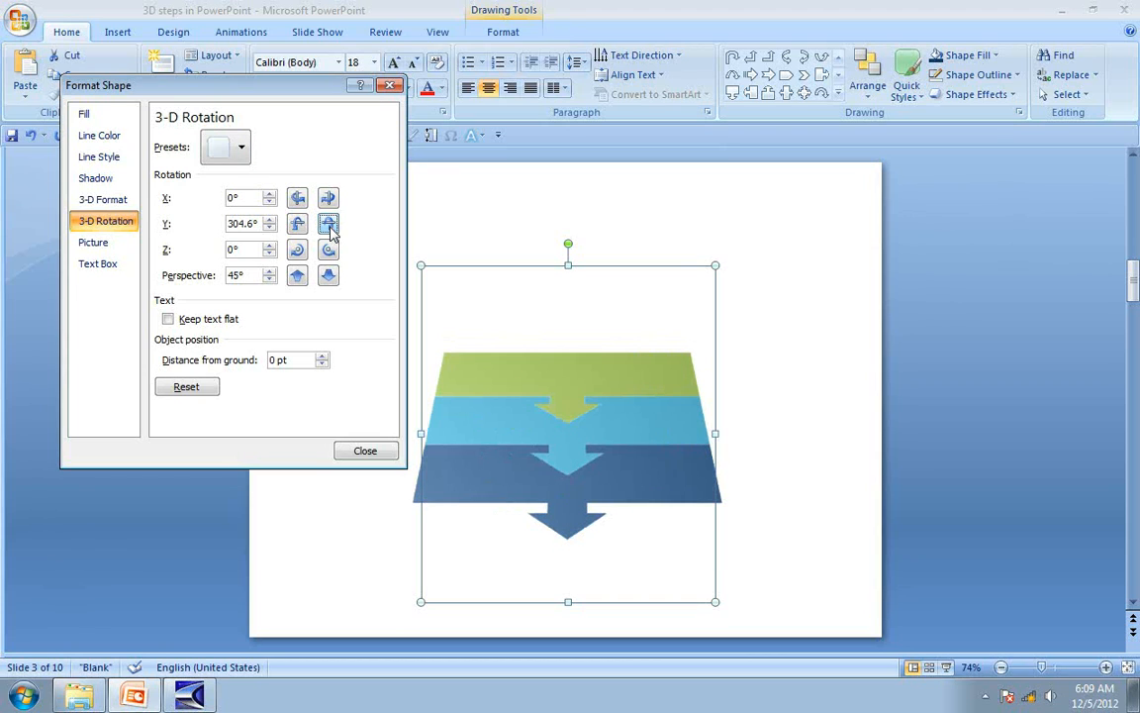
left_click(329, 224)
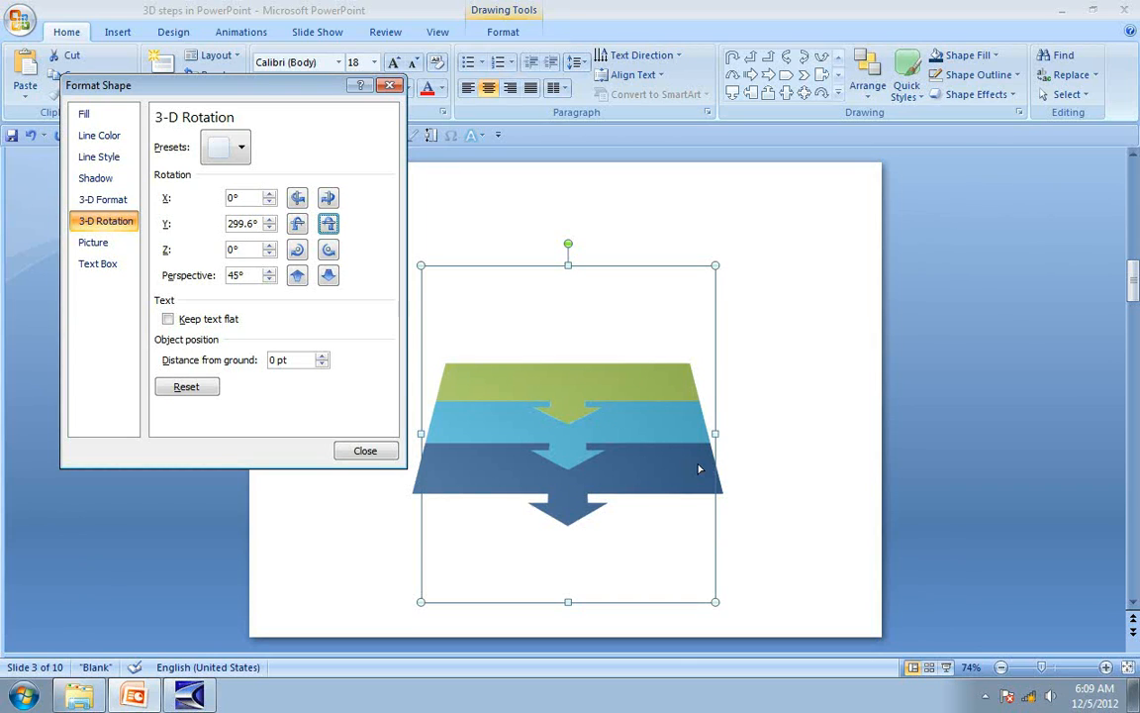
mouse_move(293, 333)
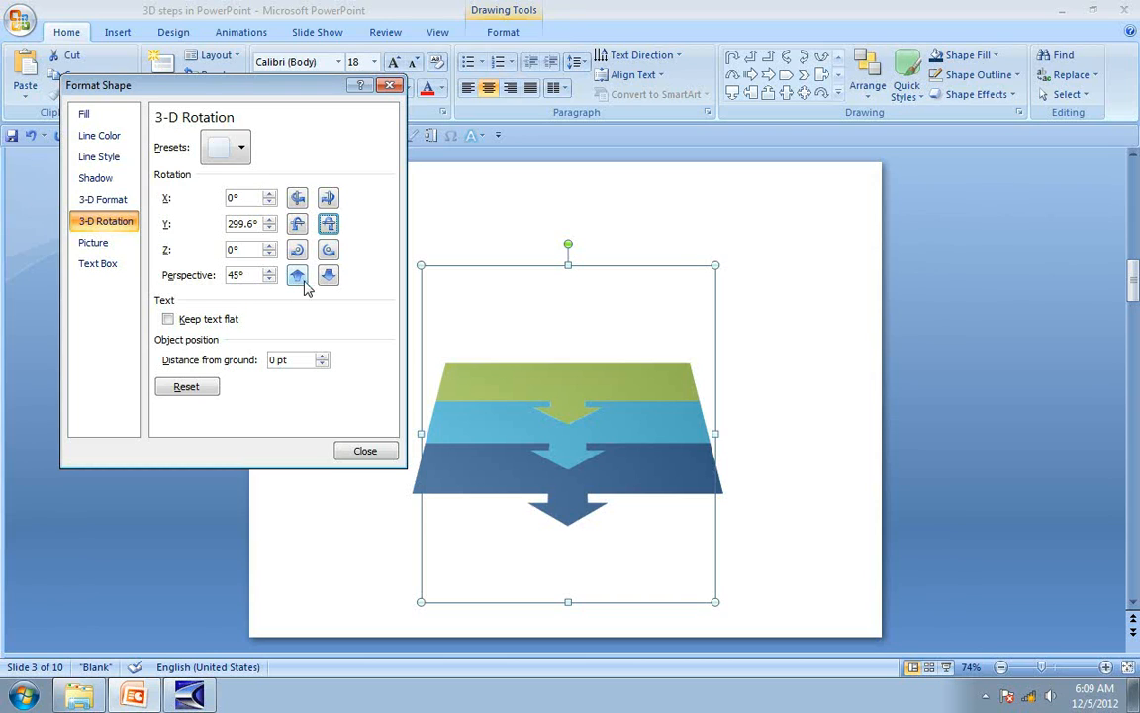
mouse_move(329, 275)
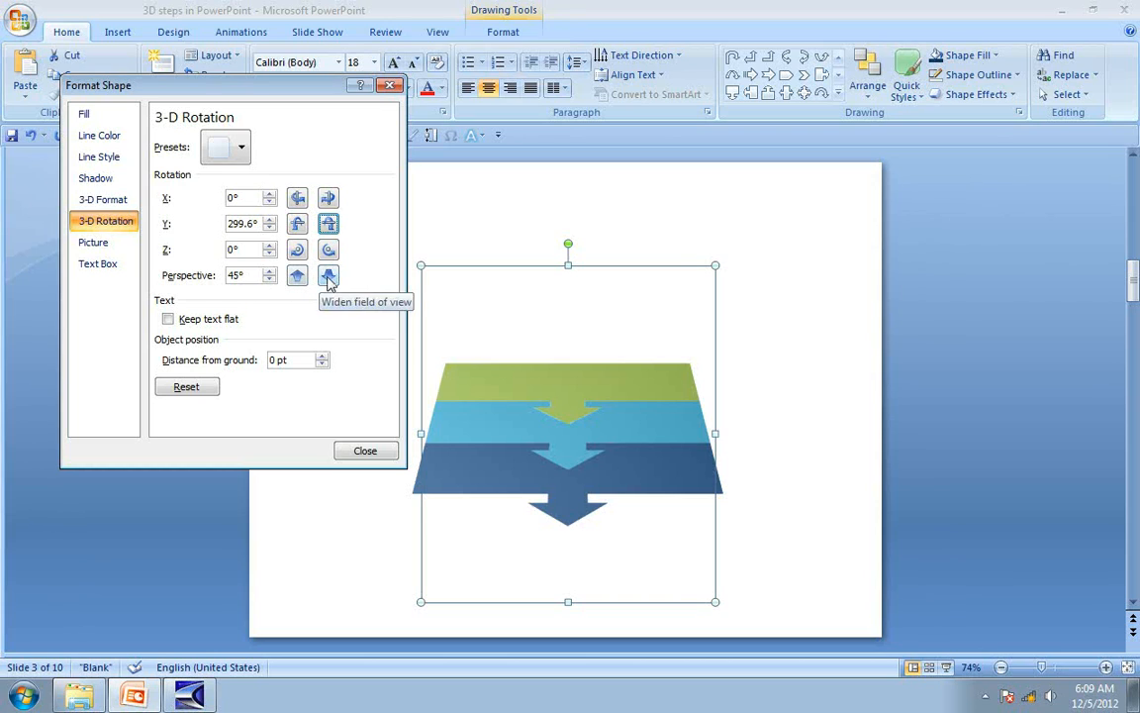
- Widen the perspective toward 90°, flaring the slabs' lower edge
left_click(329, 276)
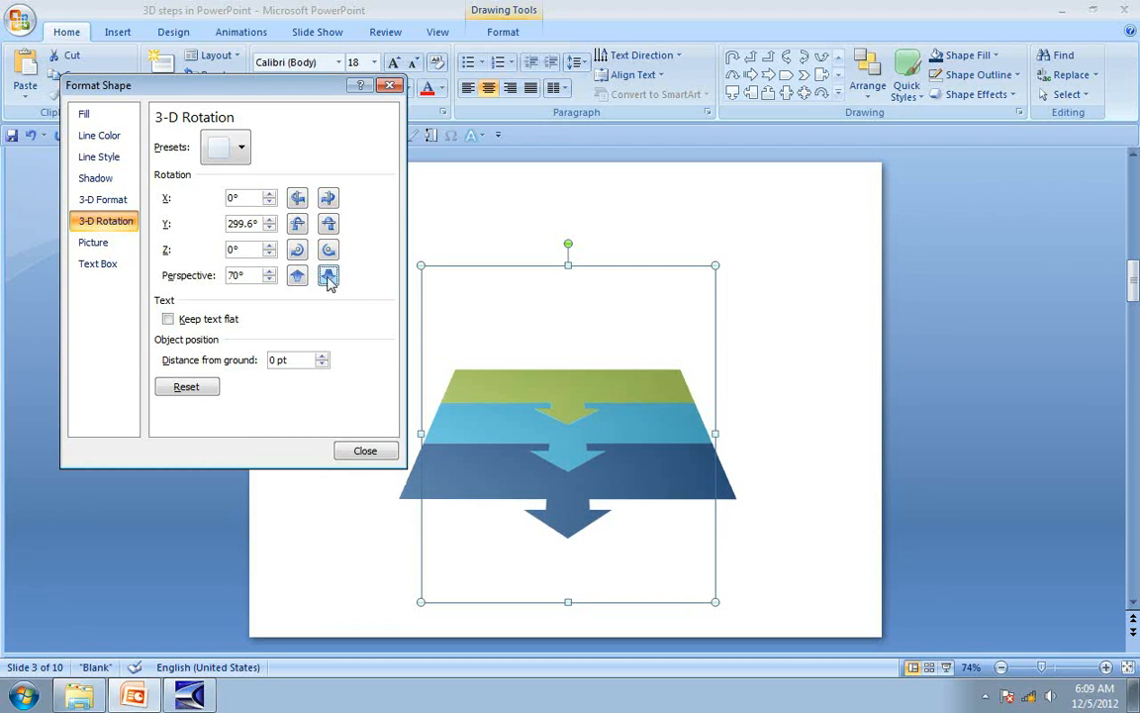
left_click(329, 275)
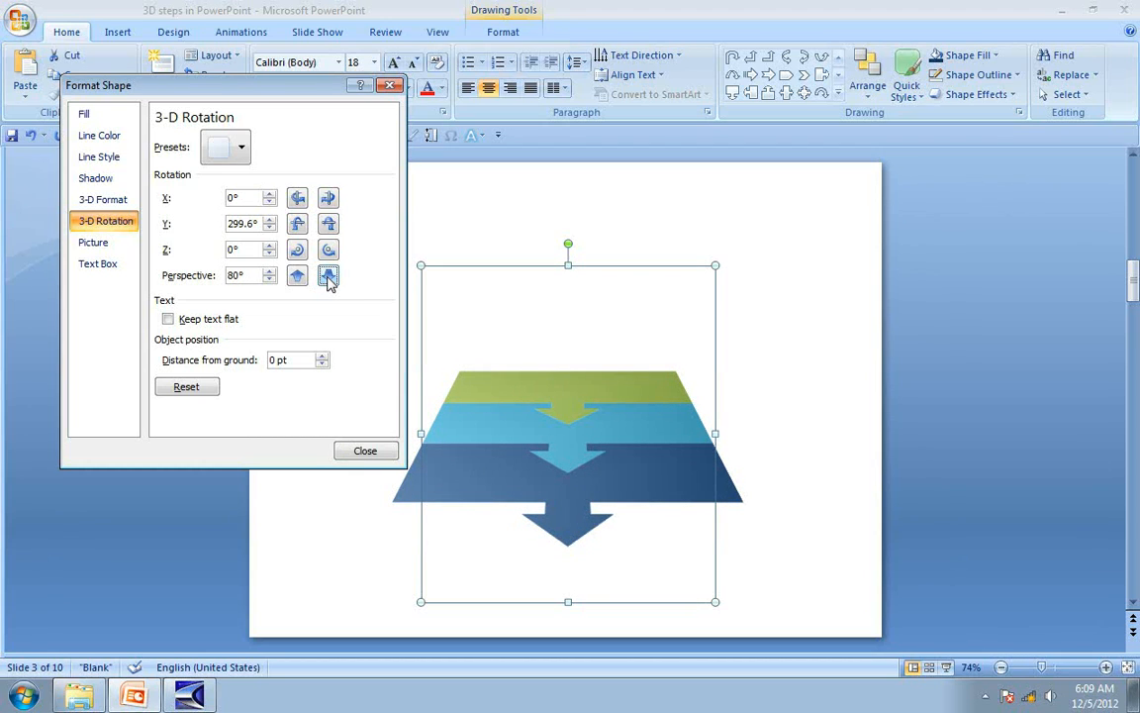
left_click(329, 276)
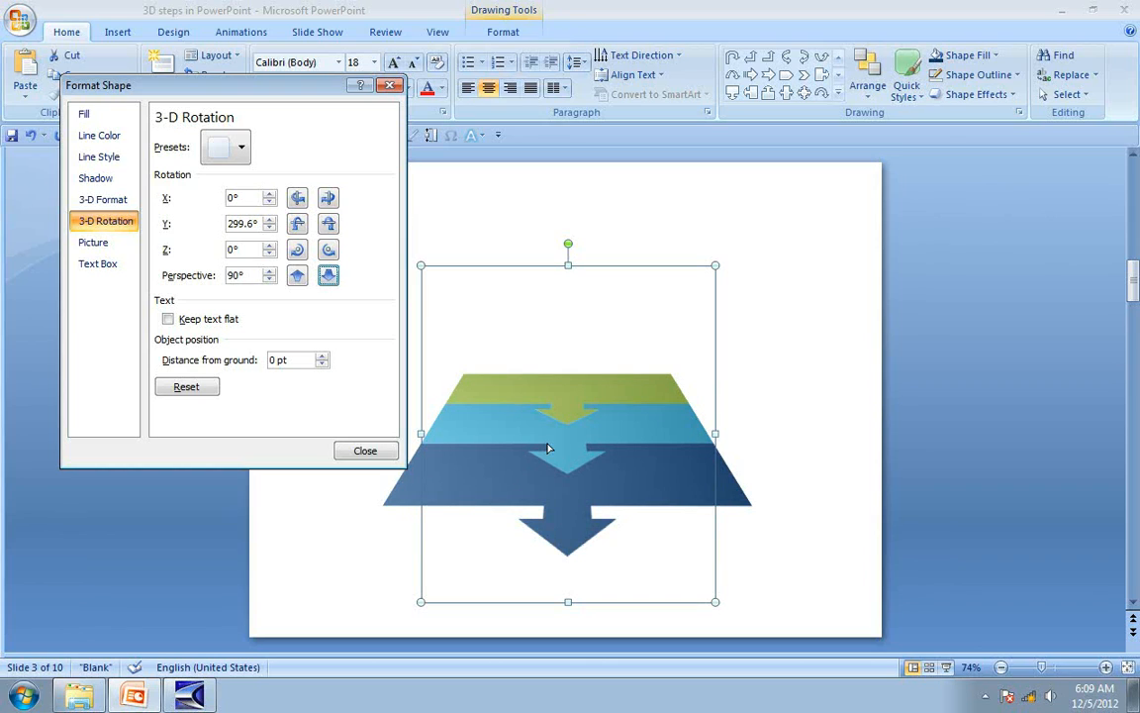
mouse_move(673, 538)
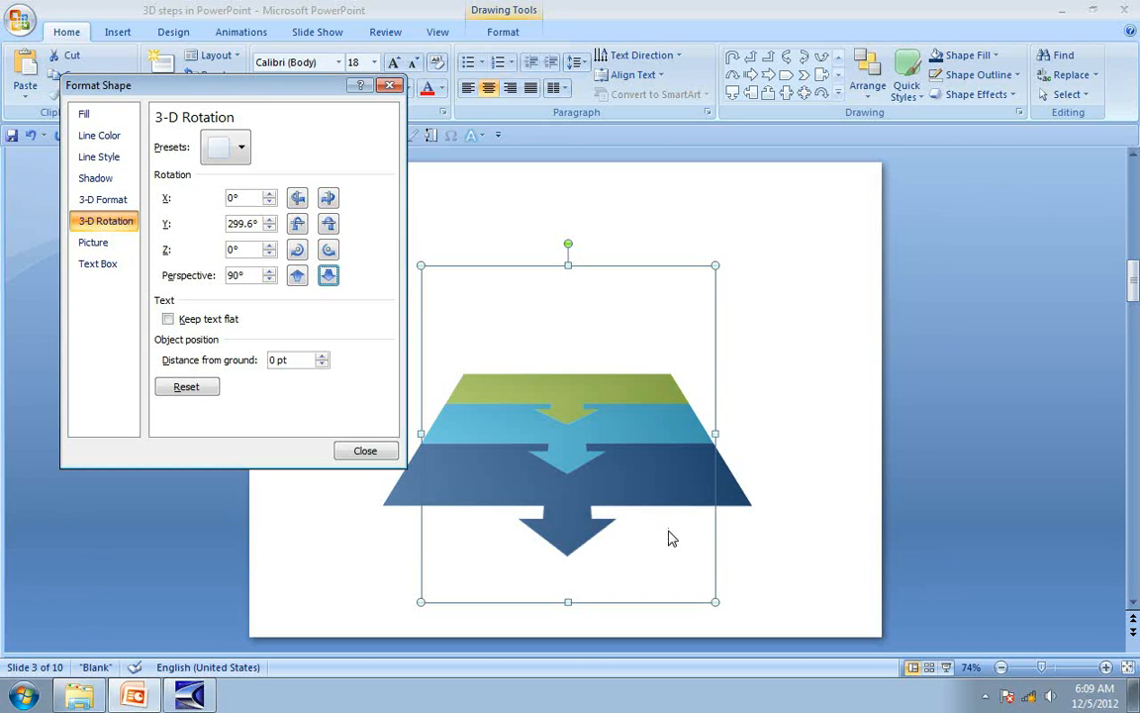
mouse_move(638, 404)
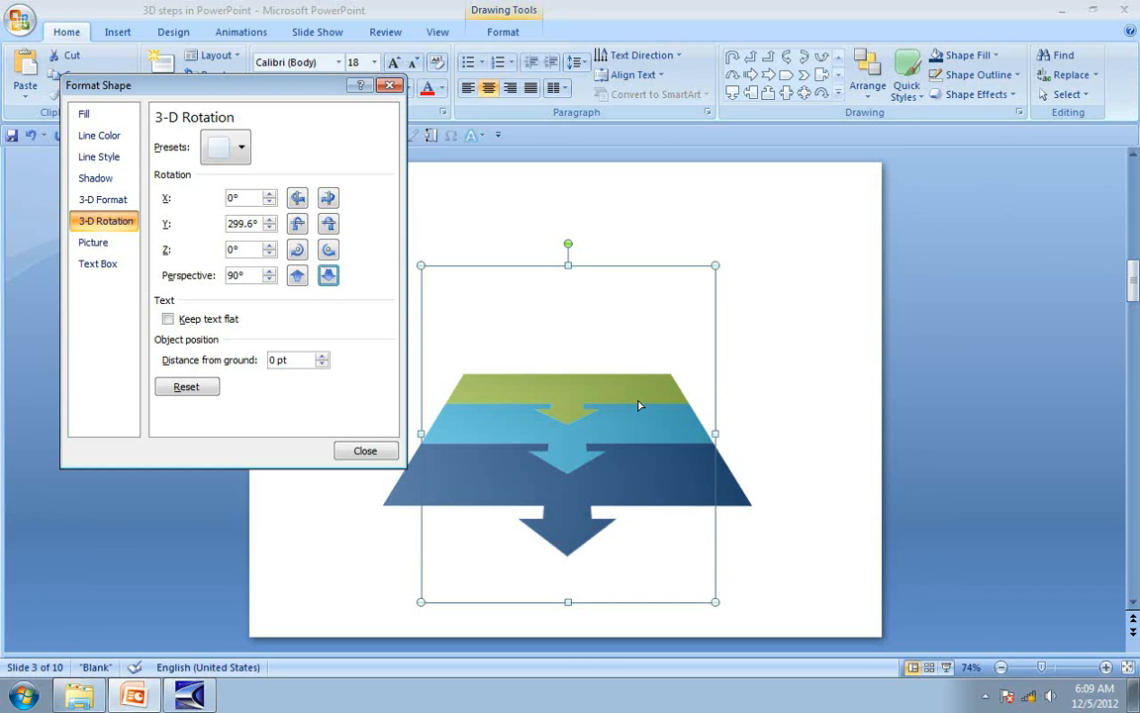
mouse_move(737, 455)
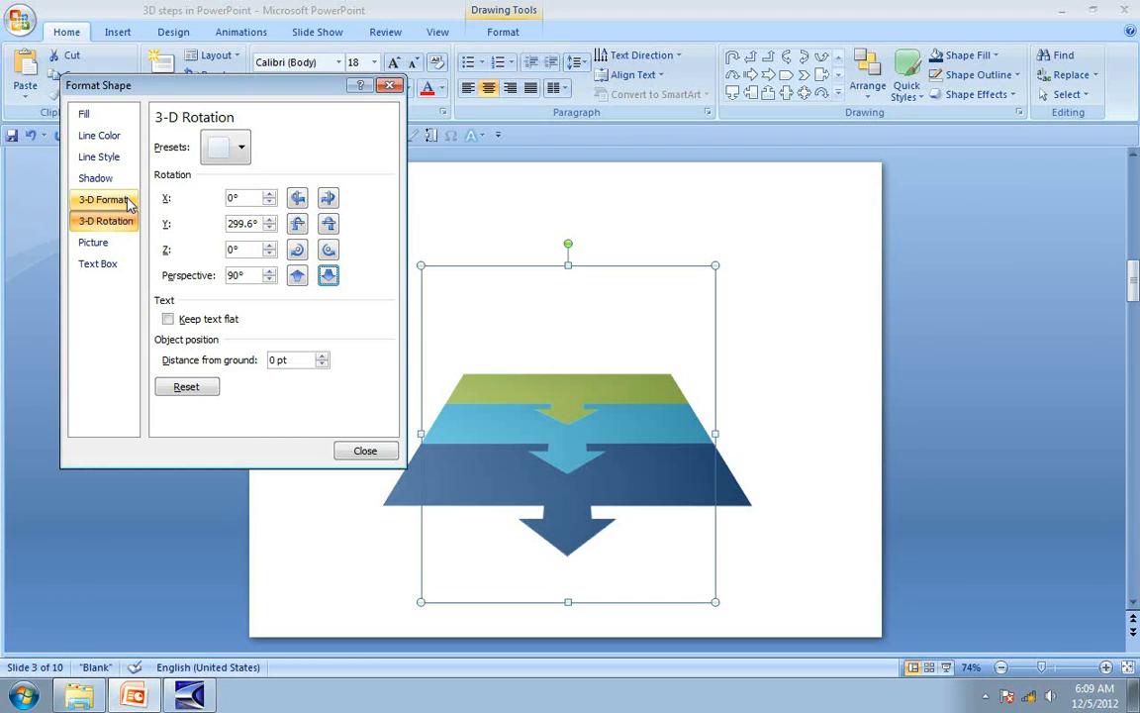
- In 3-D Format, give the slabs a Cross top bevel and 25 pt depth
left_click(103, 198)
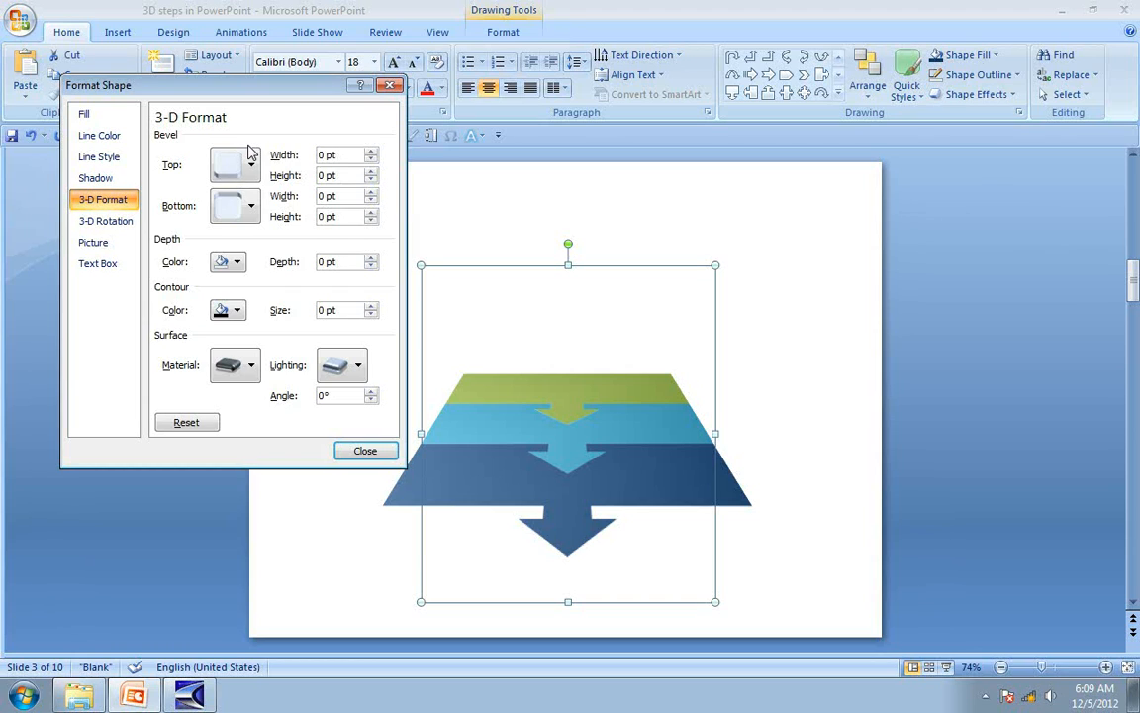
left_click(249, 164)
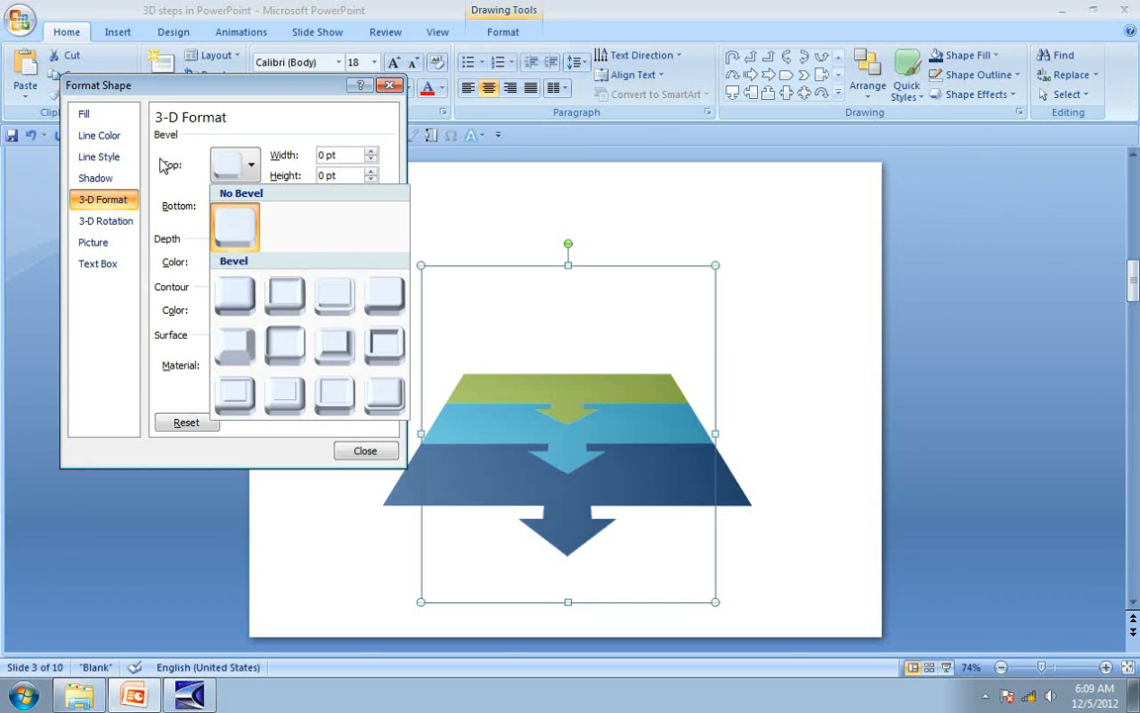
mouse_move(335, 297)
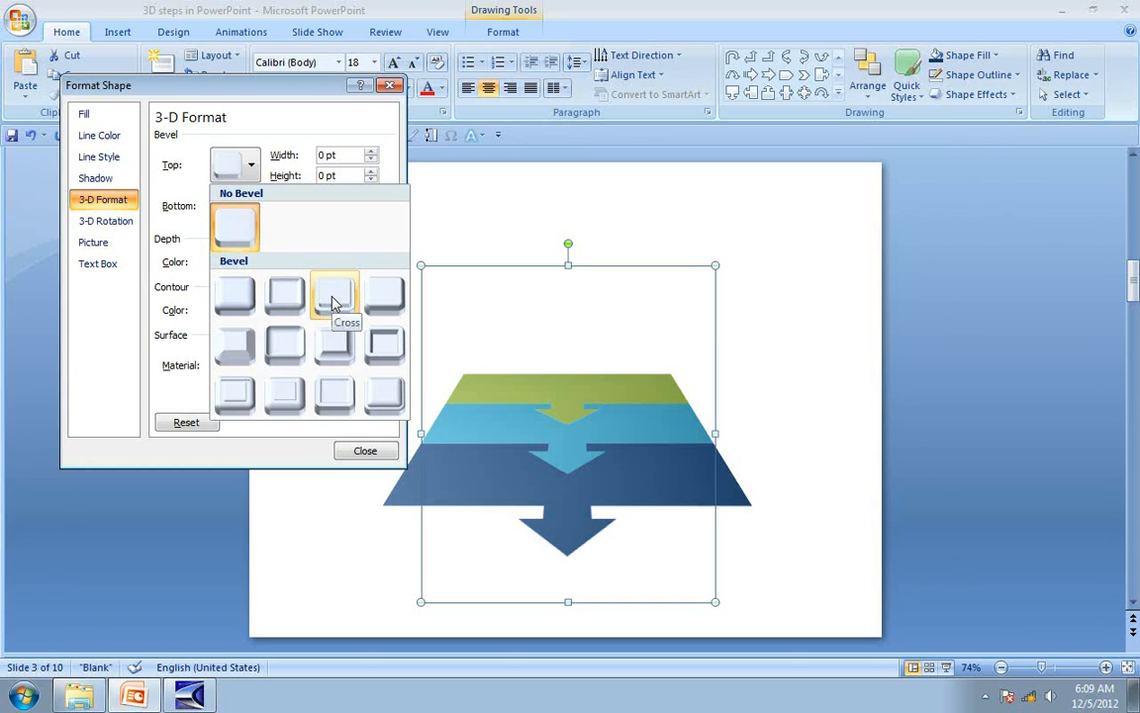
left_click(335, 295)
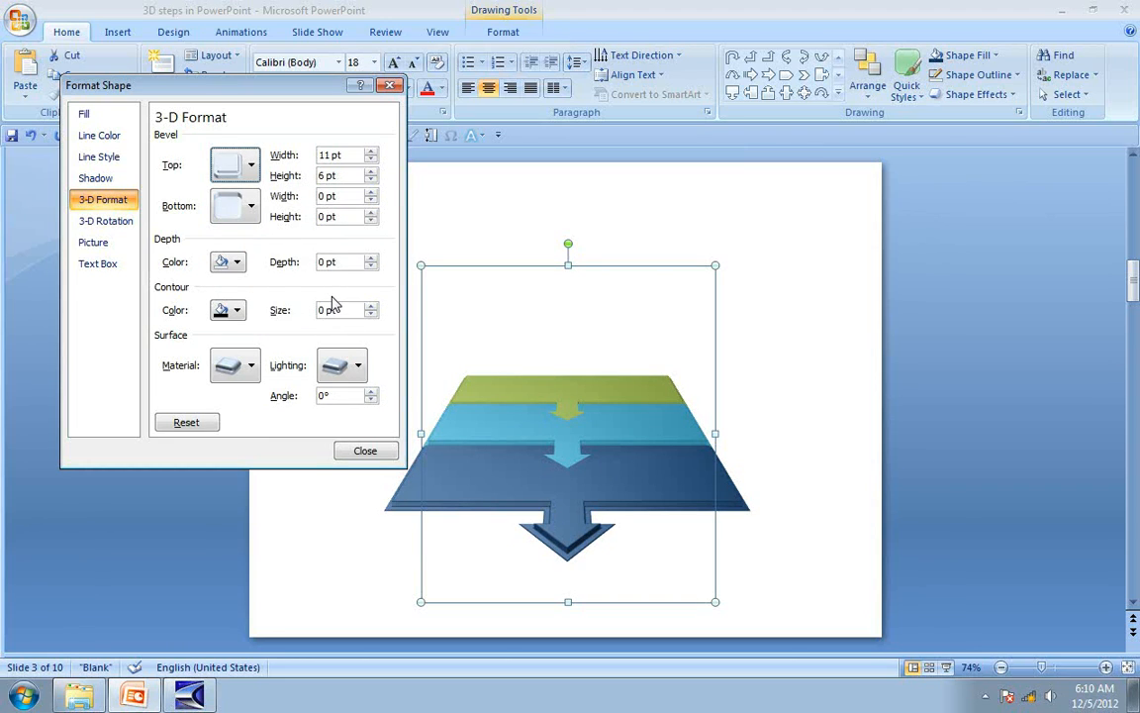
mouse_move(265, 281)
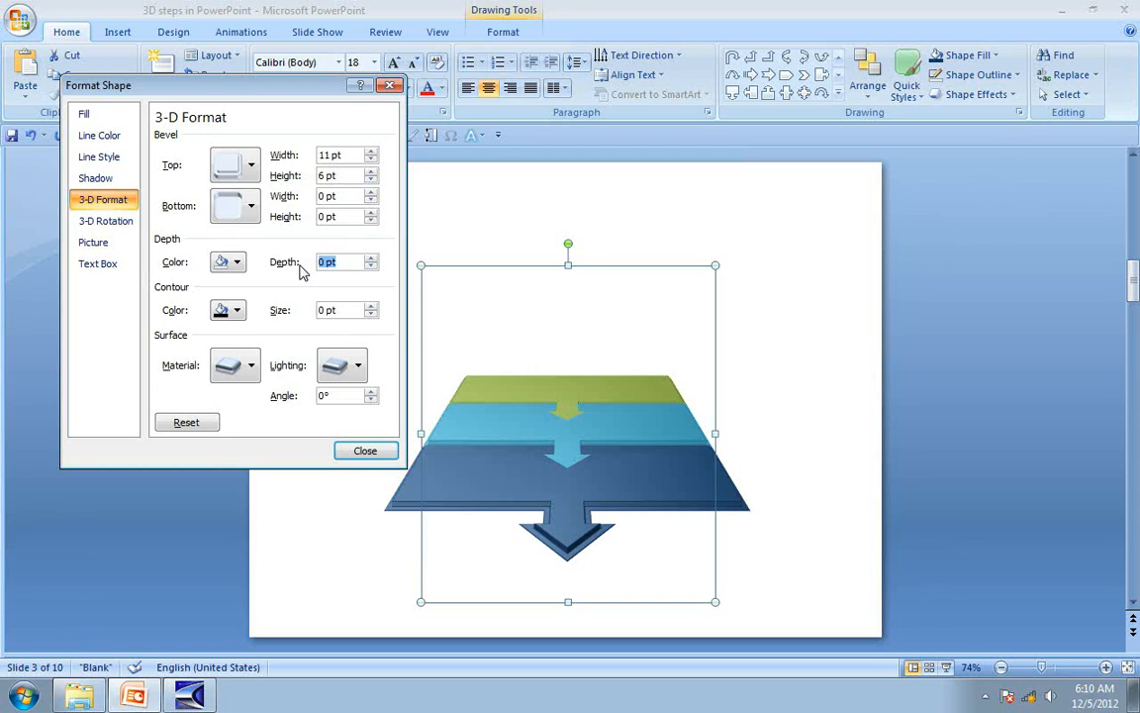
type("25")
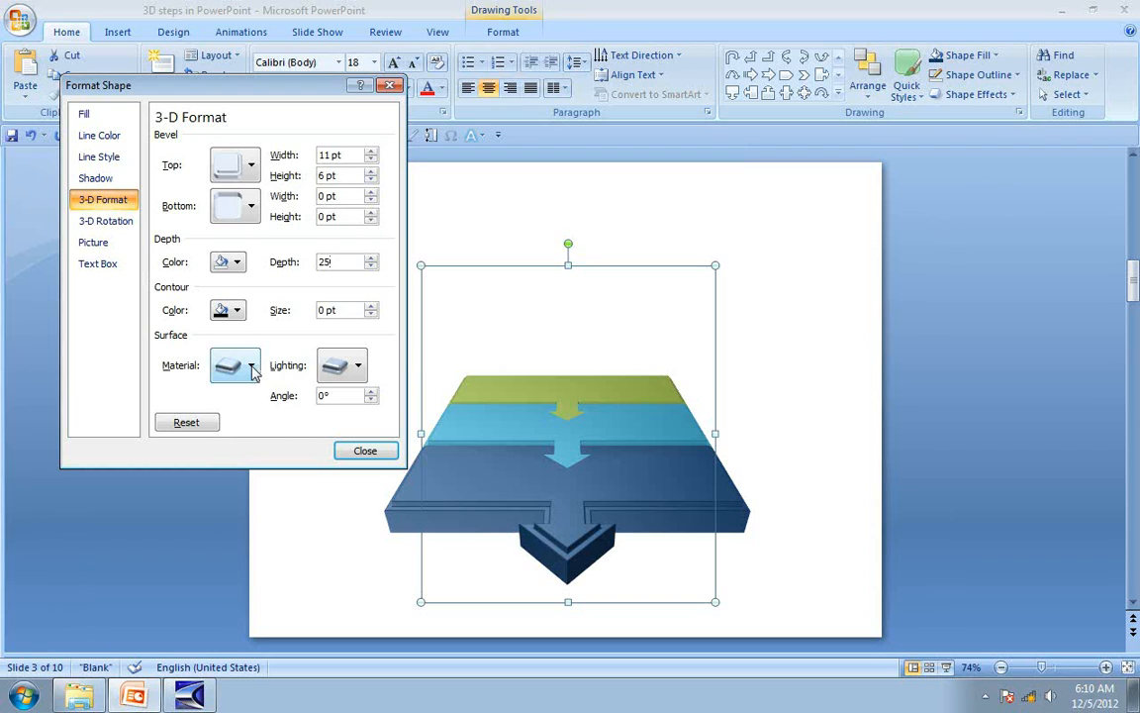
mouse_move(233, 366)
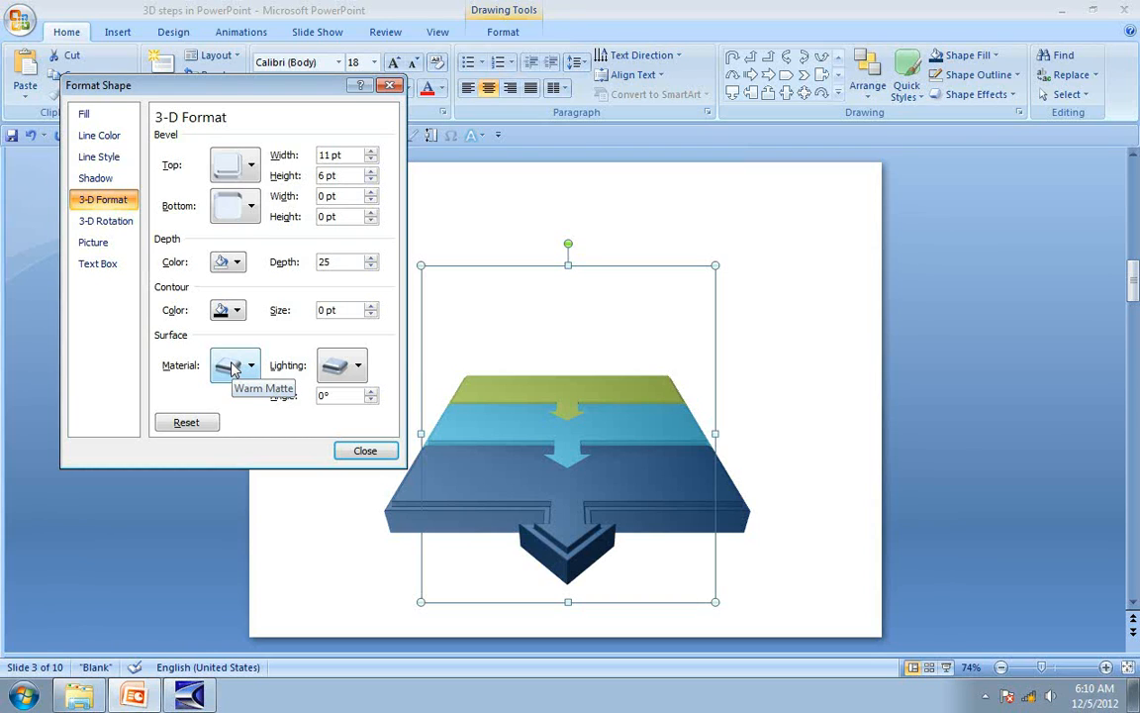
- Change the slabs' surface material and lighting
left_click(250, 364)
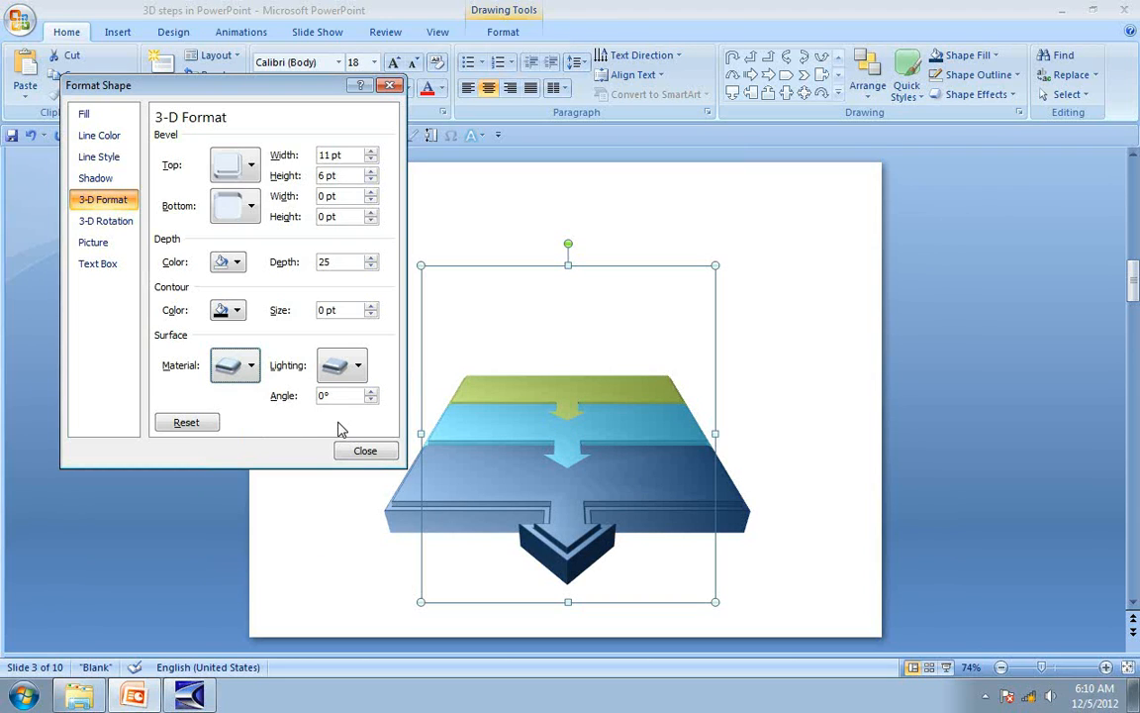
left_click(250, 364)
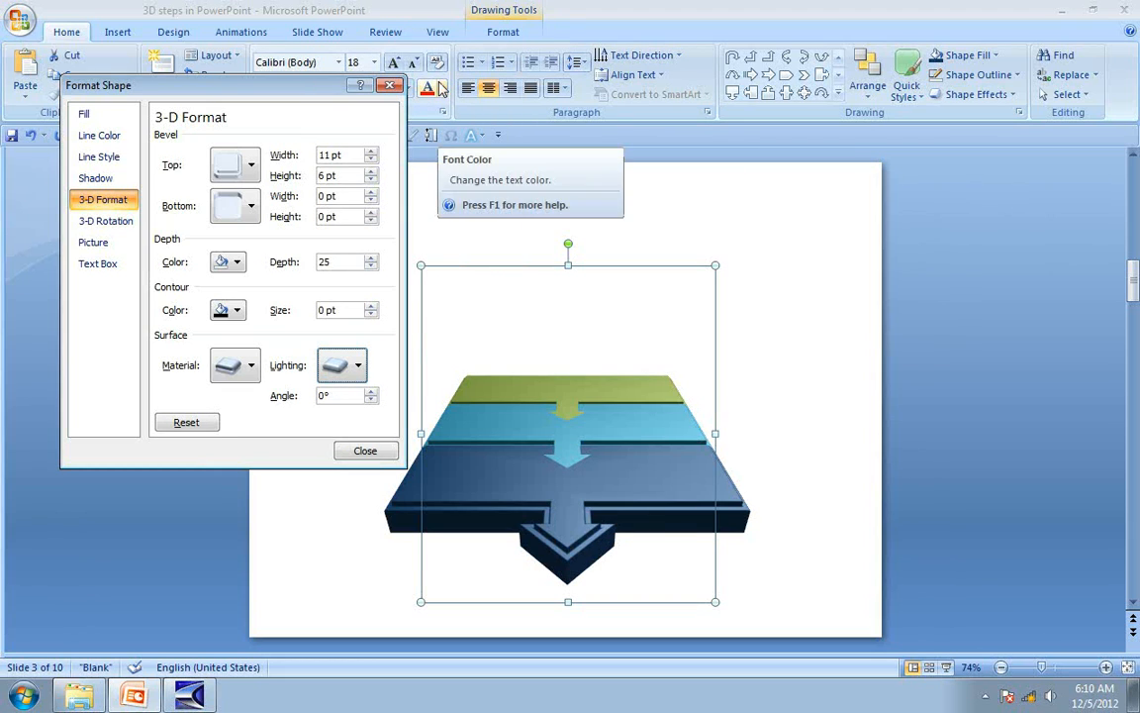
mouse_move(637, 495)
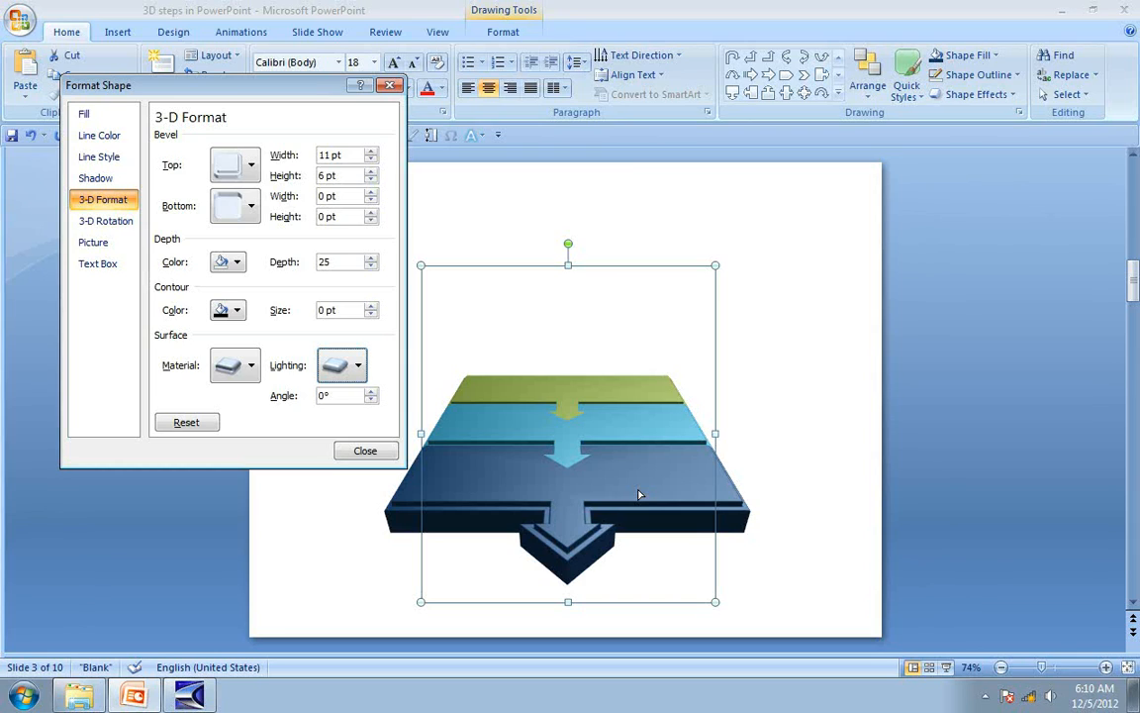
mouse_move(642, 477)
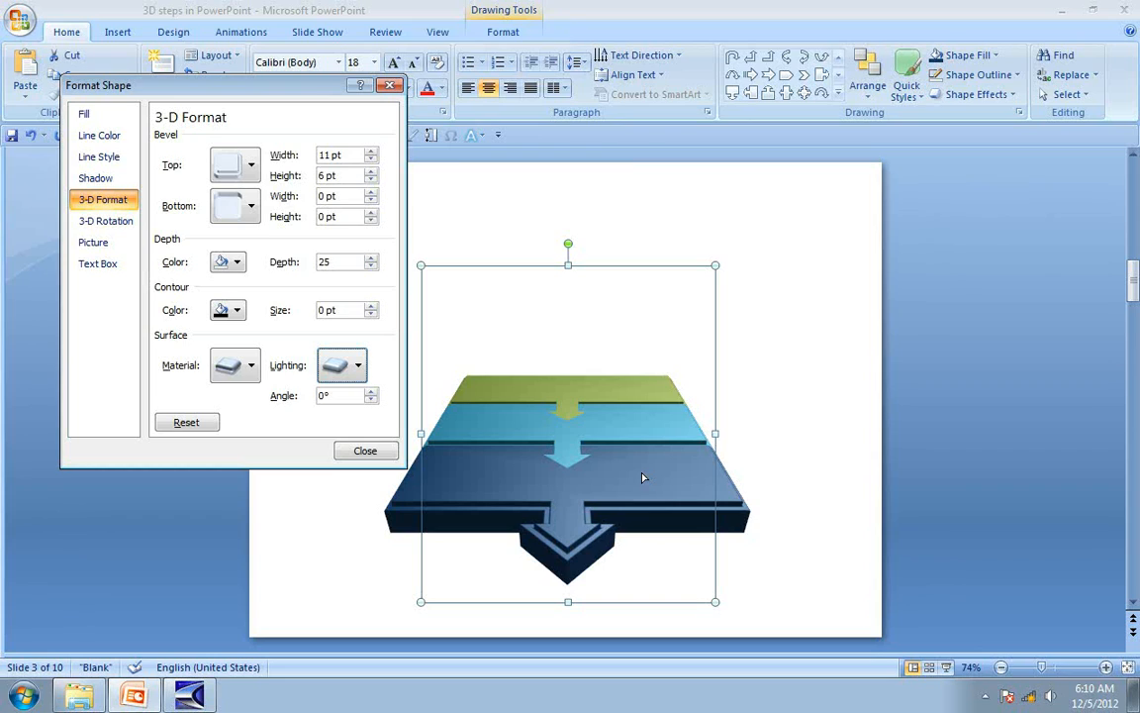
mouse_move(641, 438)
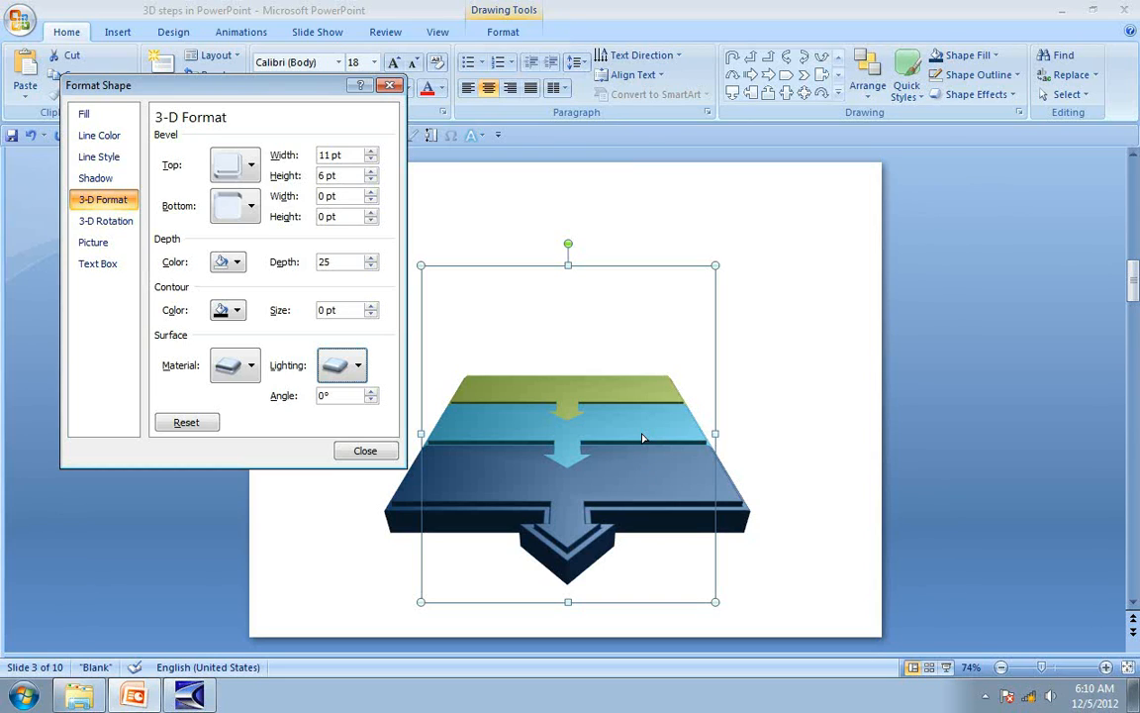
- Set Distance from ground to 25 pt (aqua) and 50 pt (olive), then close formatting
left_click(105, 222)
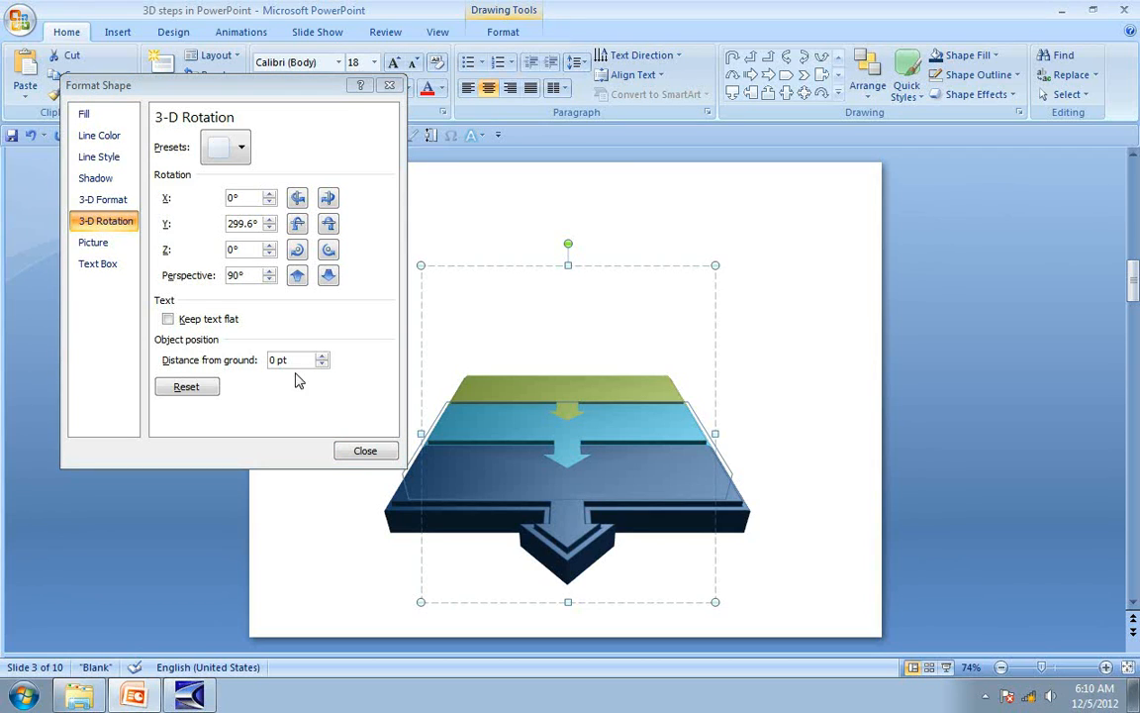
mouse_move(460, 530)
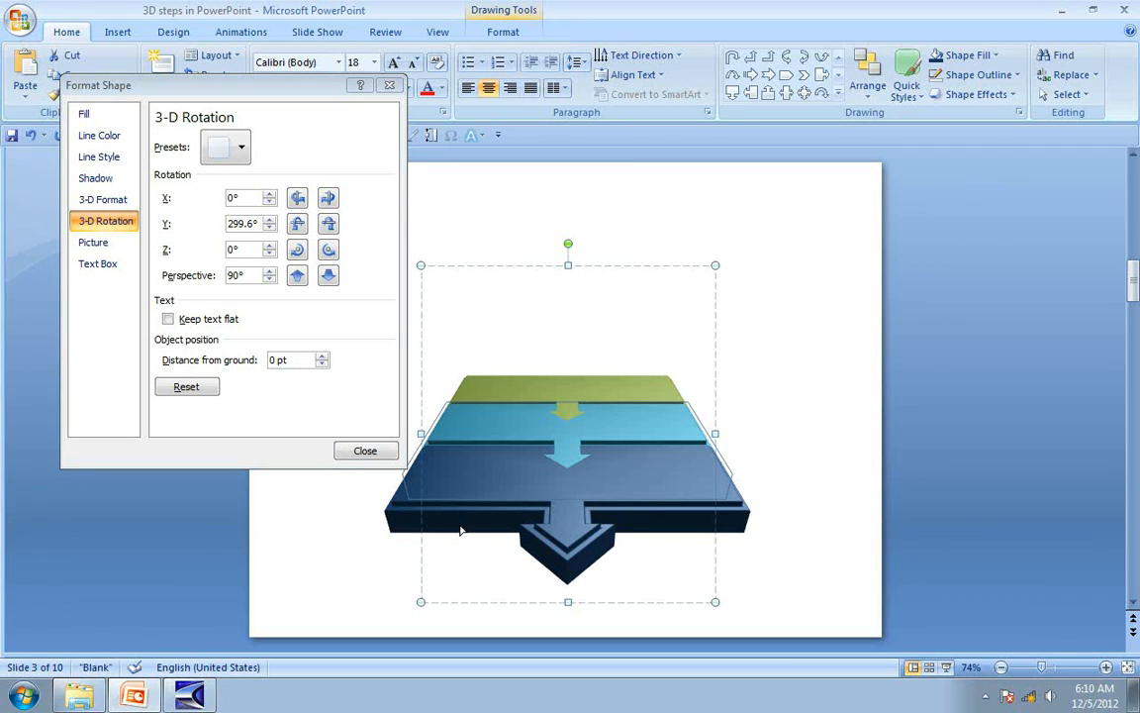
mouse_move(469, 530)
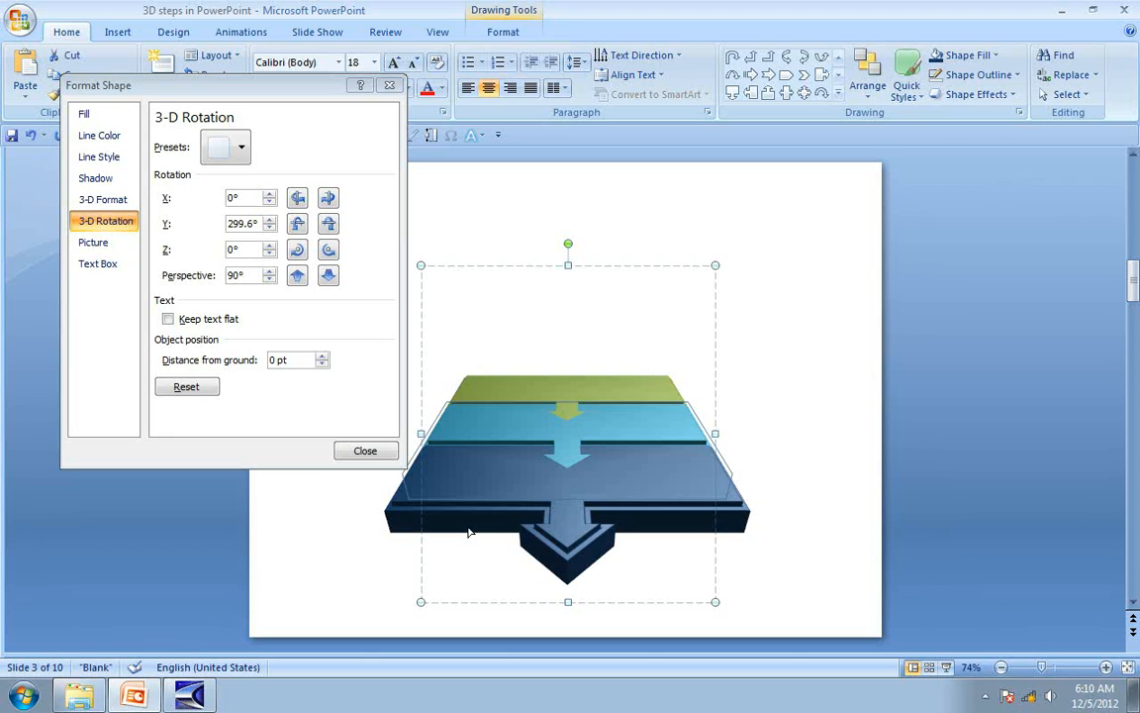
mouse_move(305, 381)
type("25")
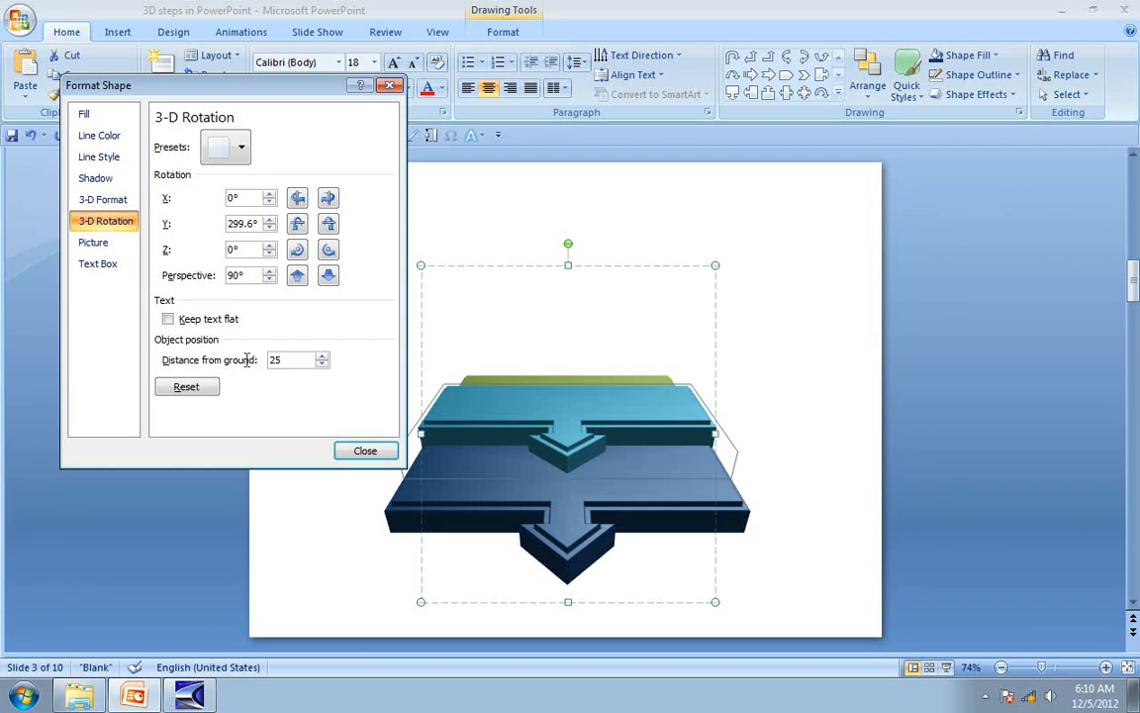
mouse_move(431, 428)
type("0")
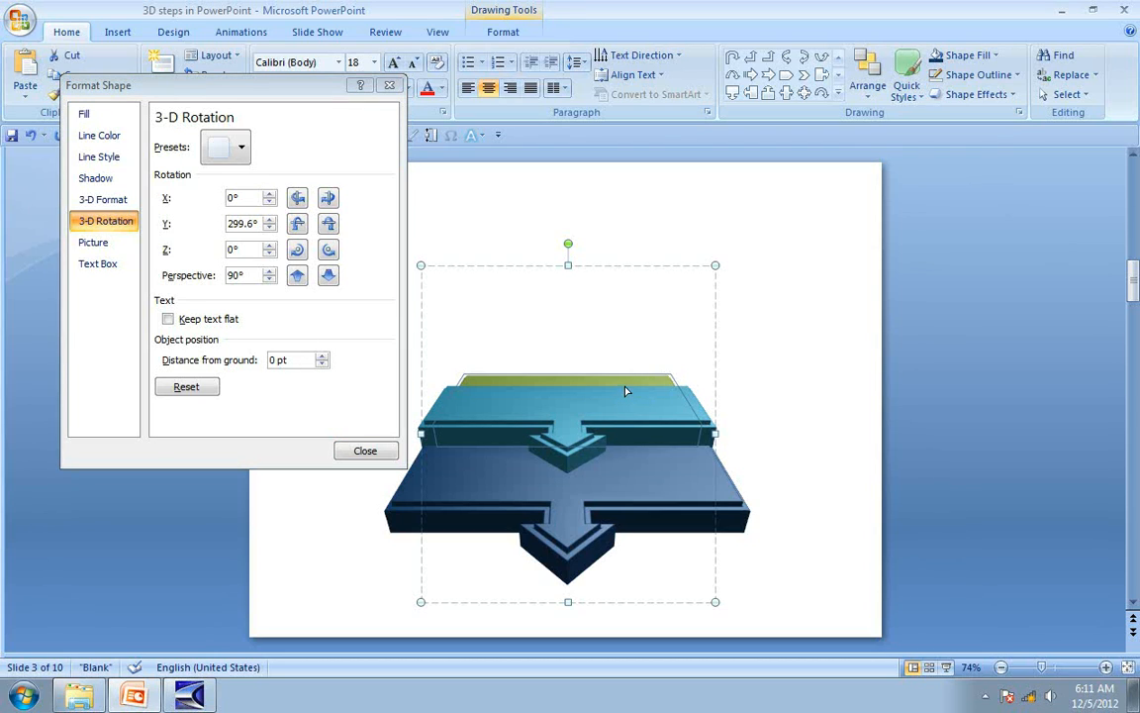
mouse_move(592, 440)
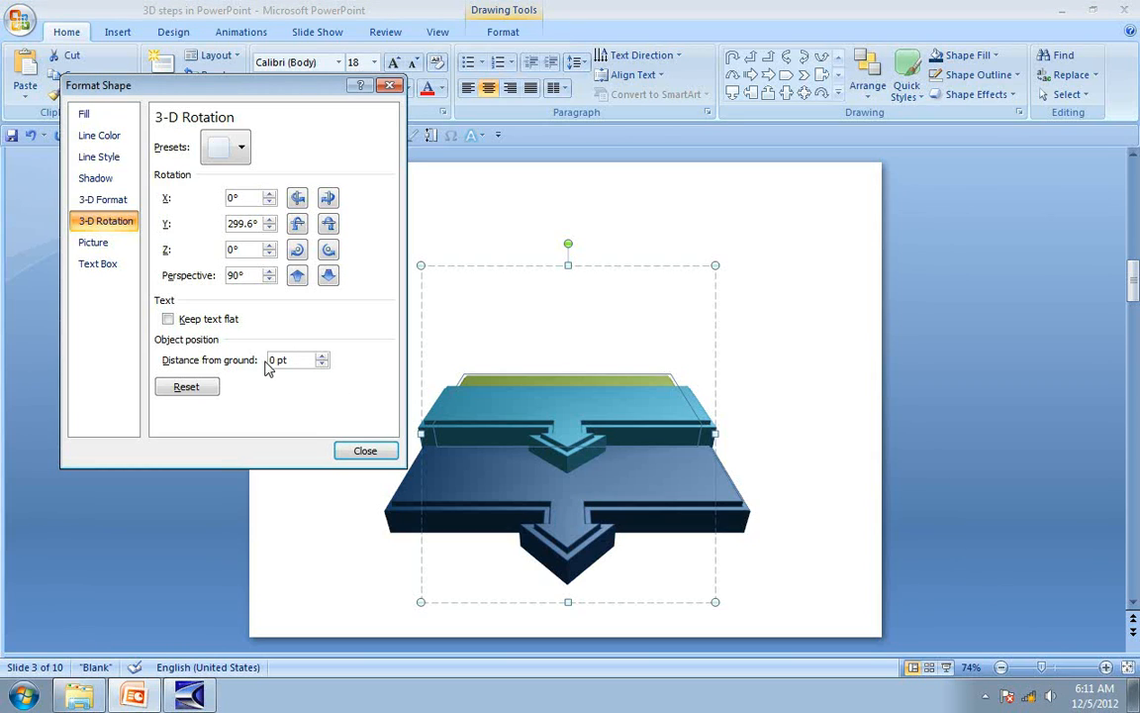
type("5")
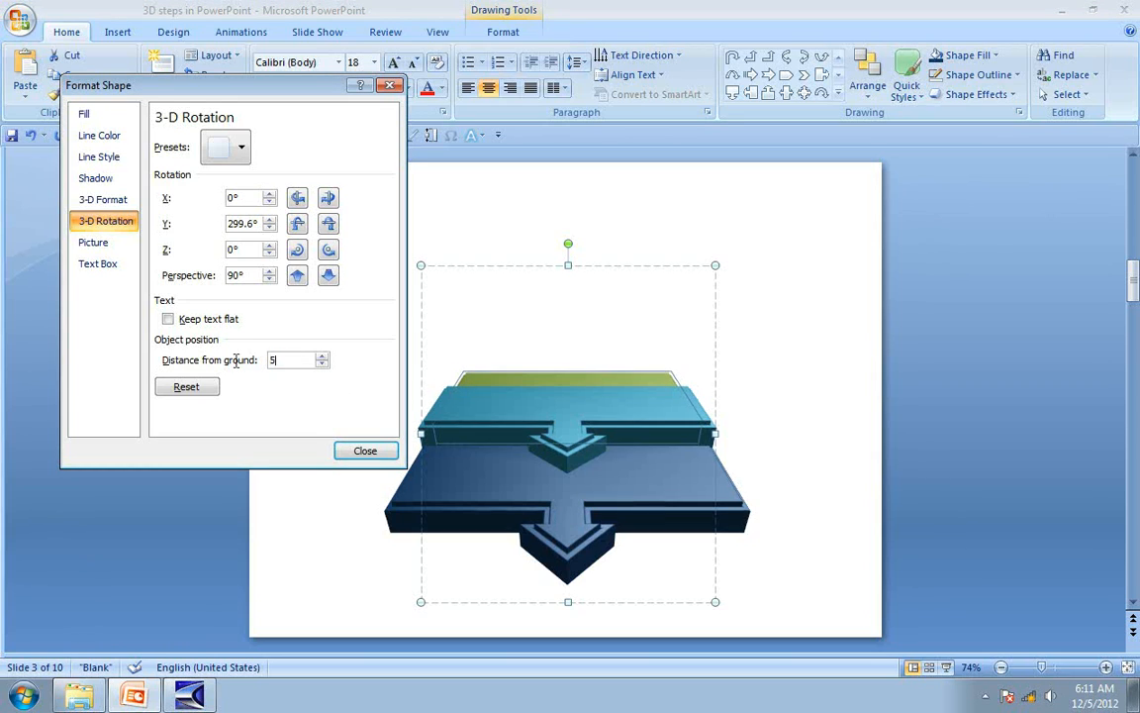
type("50")
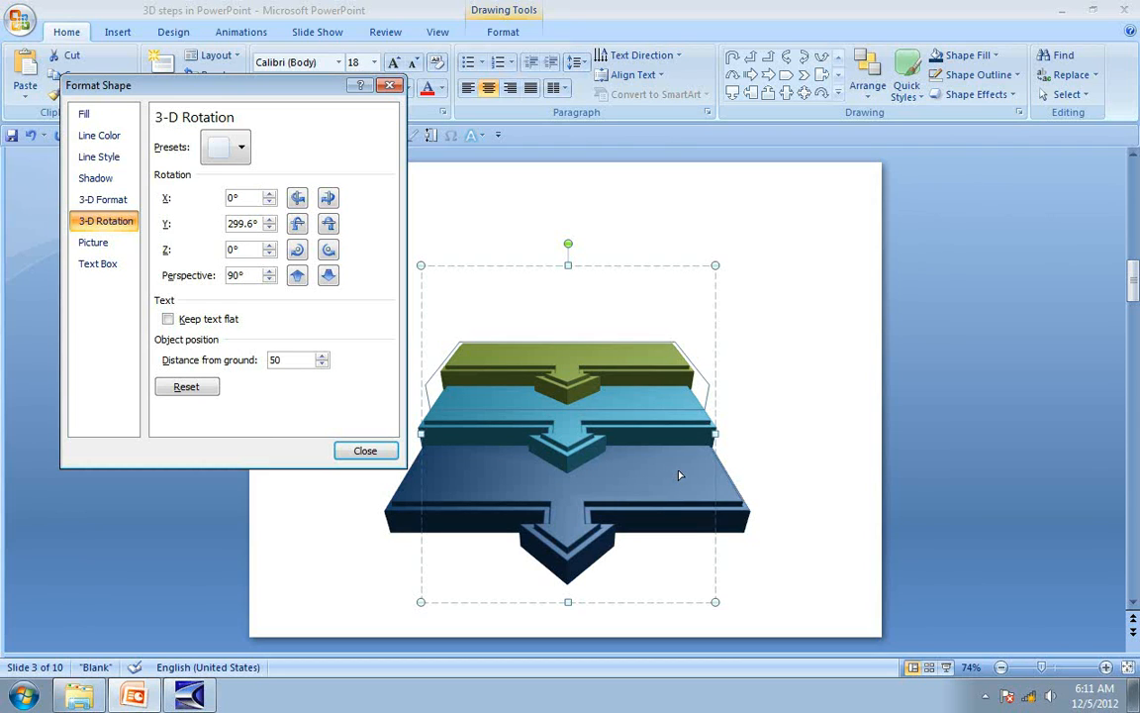
left_click(364, 452)
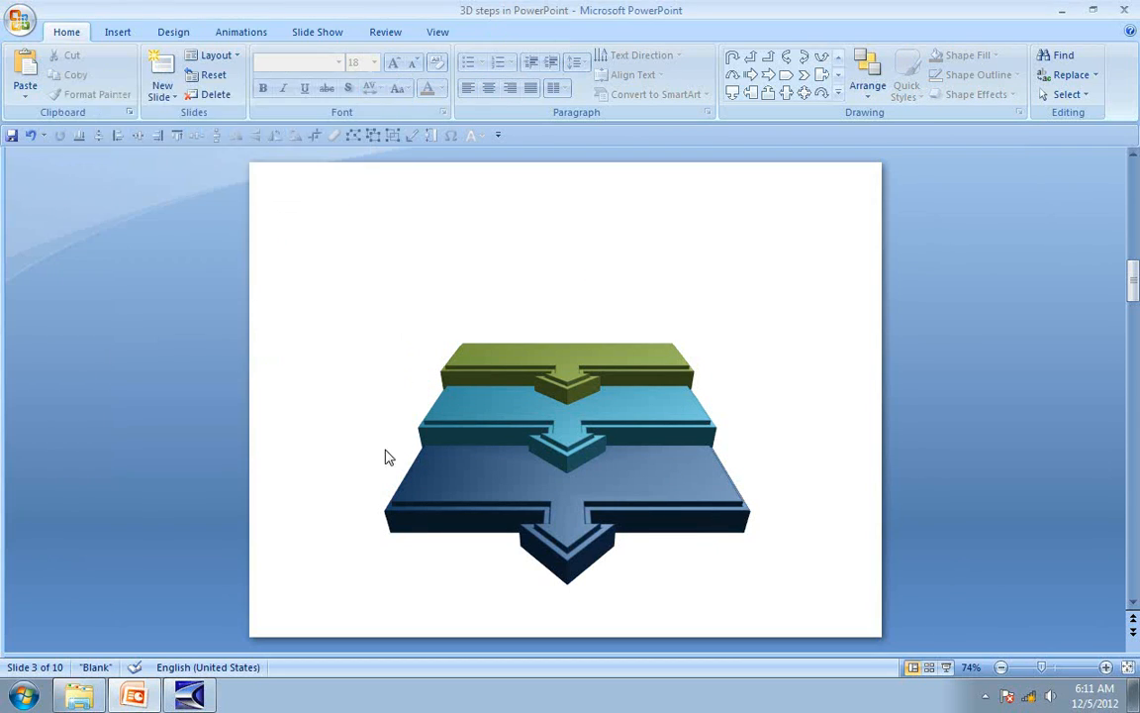
mouse_move(812, 483)
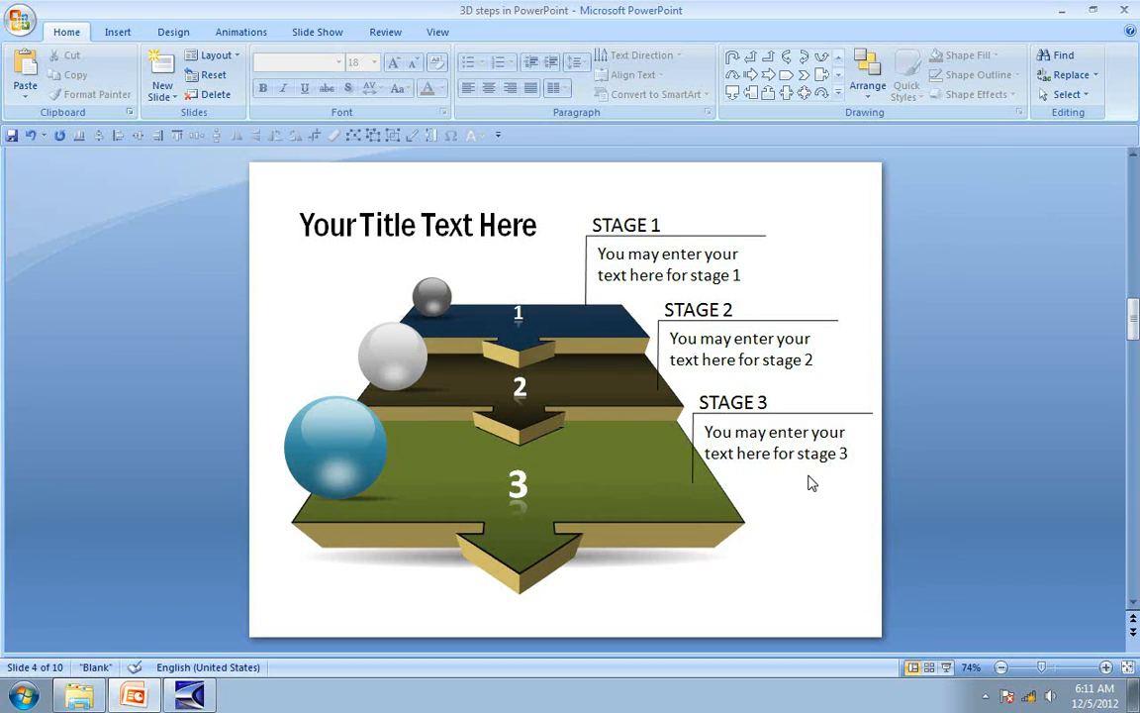
mouse_move(341, 493)
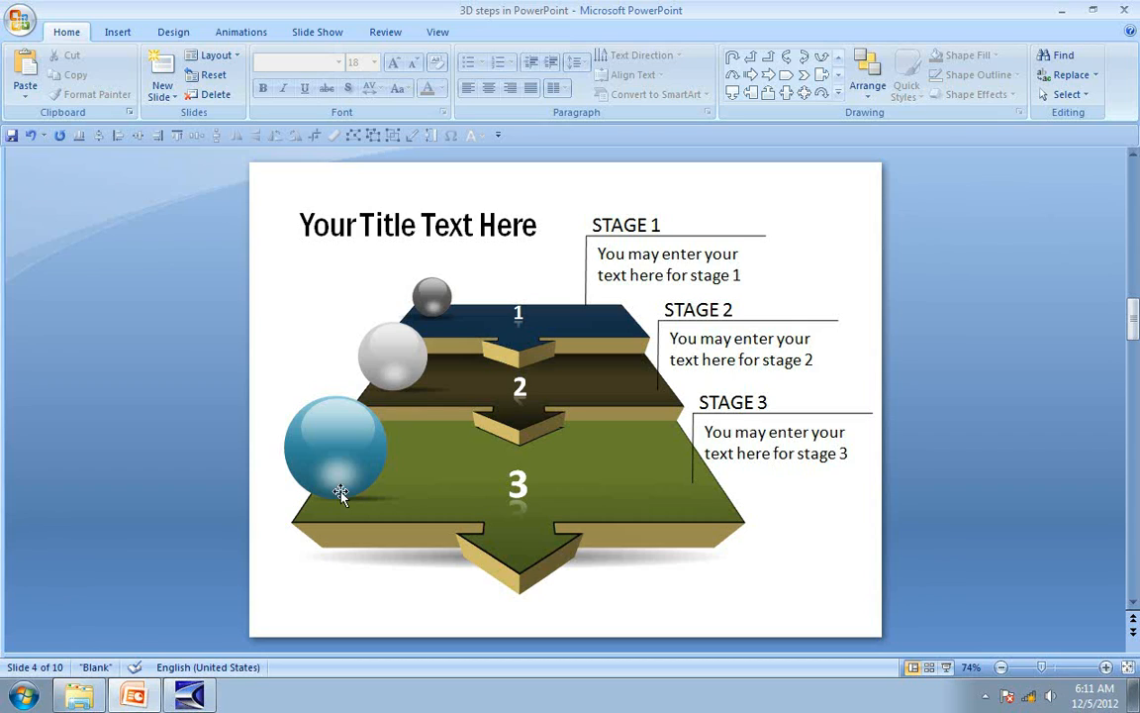
mouse_move(387, 507)
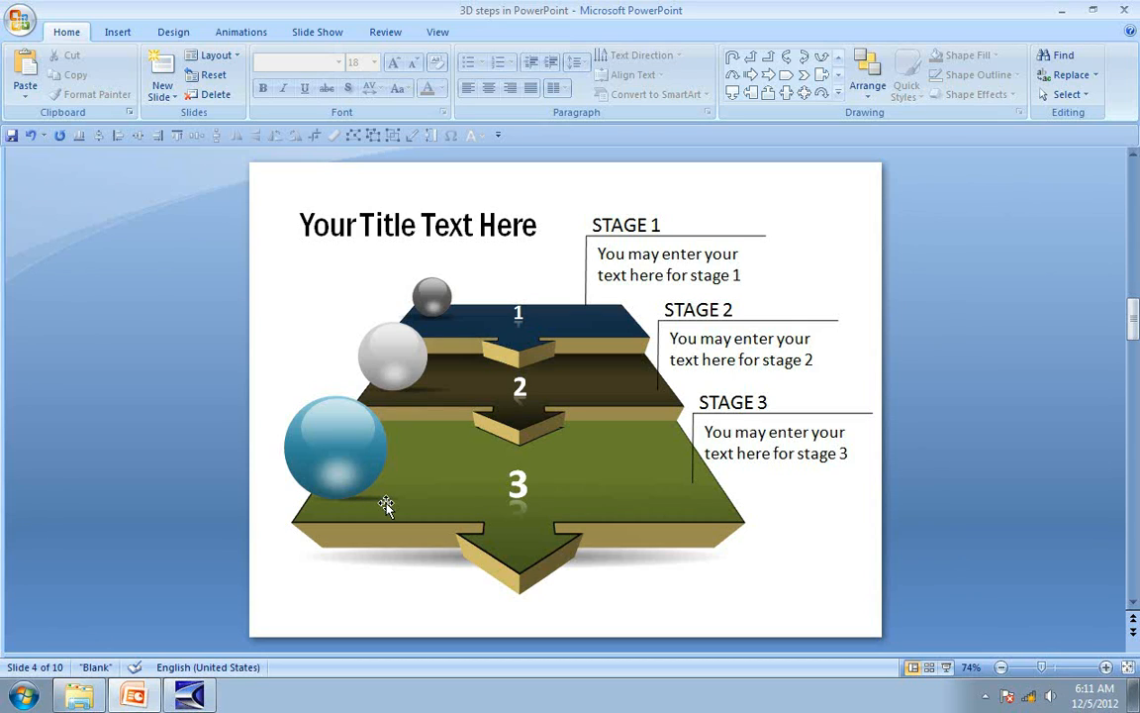
mouse_move(901, 534)
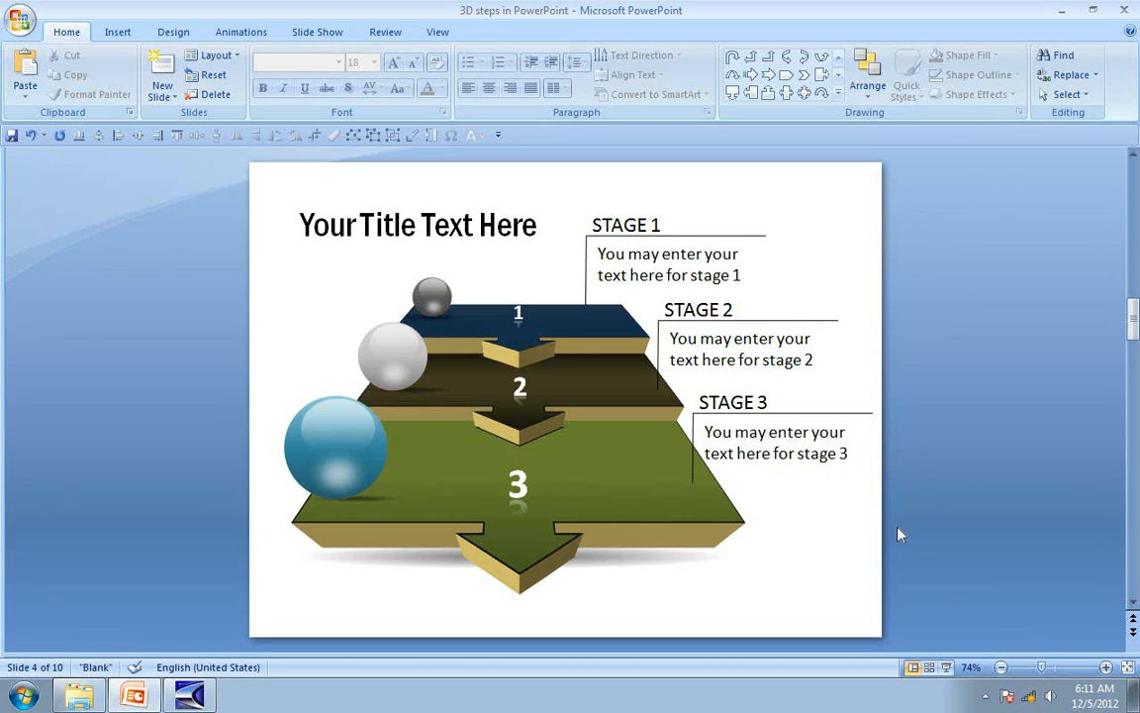